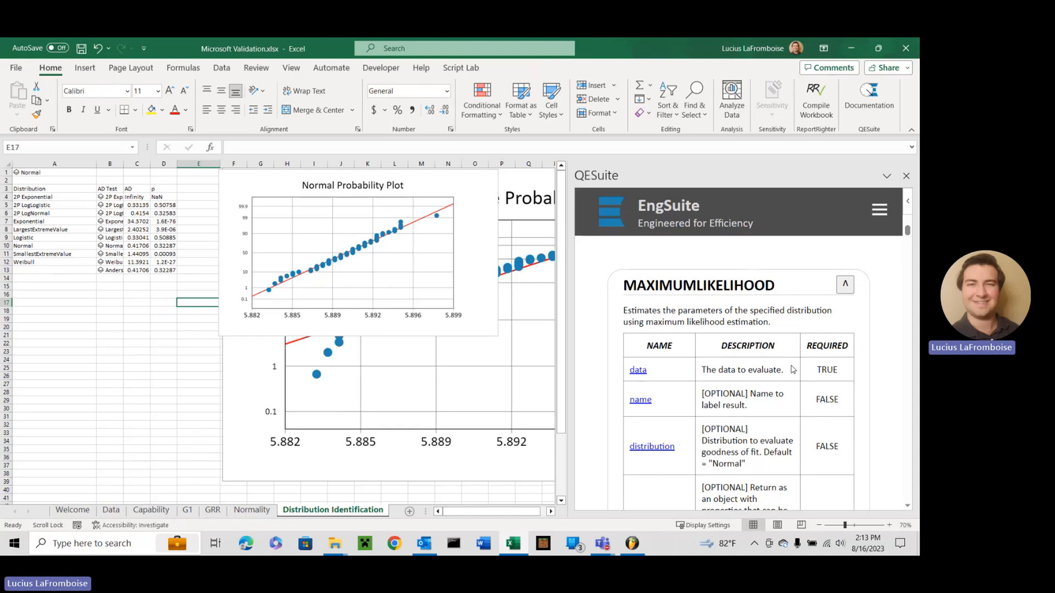
pyautogui.moveTo(764, 390)
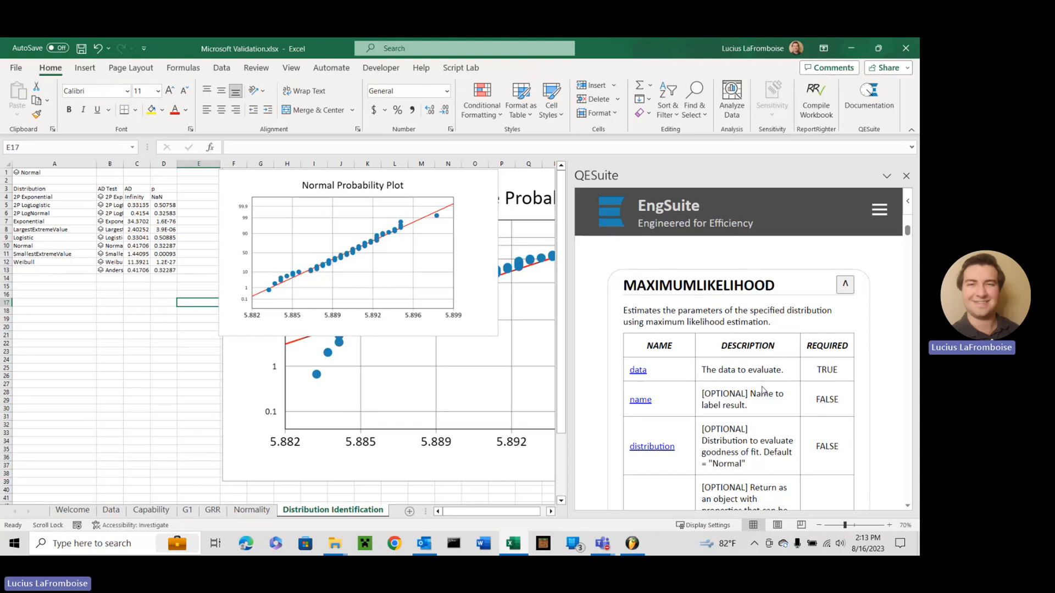
pyautogui.moveTo(663, 417)
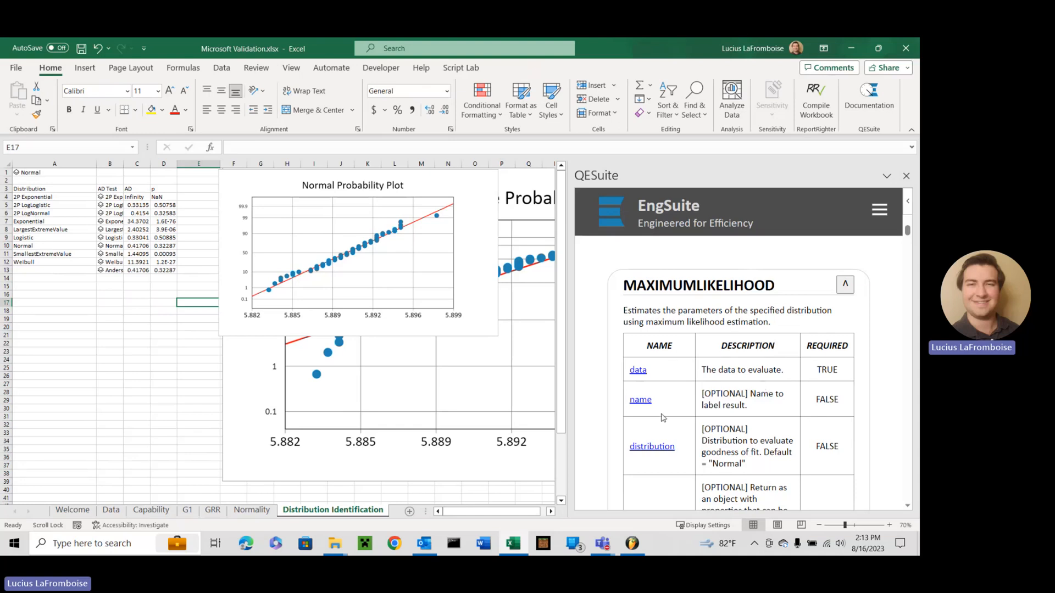
# Scroll below the Anderson-Darling table to where the distribution name list goes
pyautogui.scroll(-3)
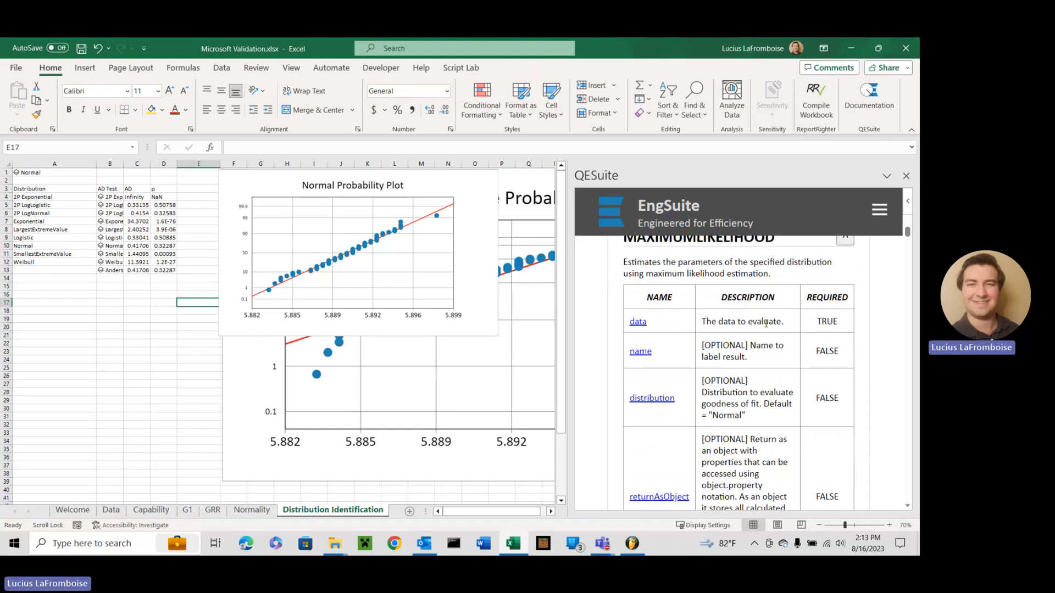
pyautogui.scroll(-3)
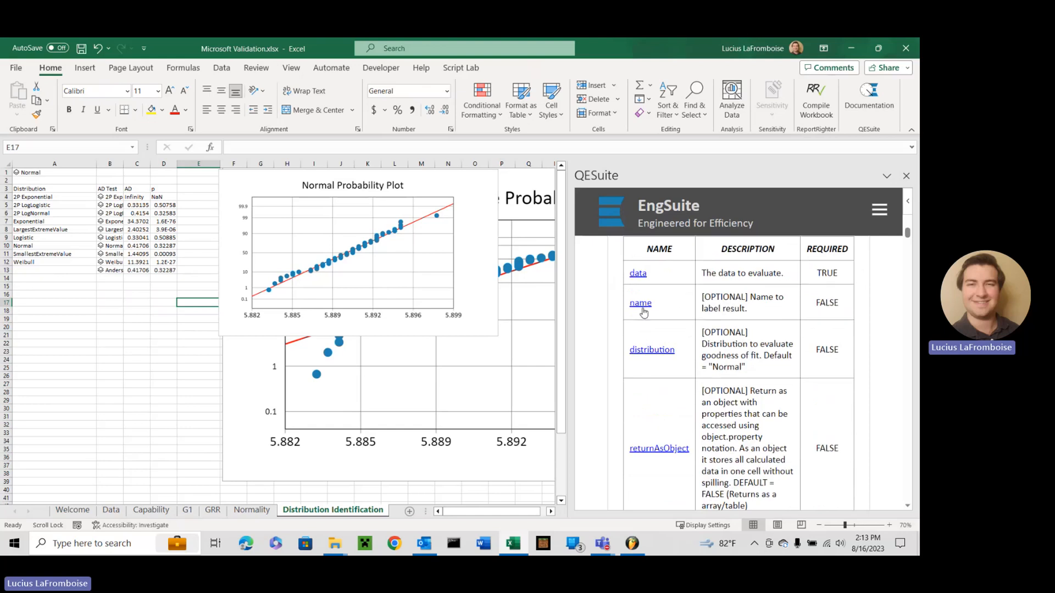
pyautogui.moveTo(672, 330)
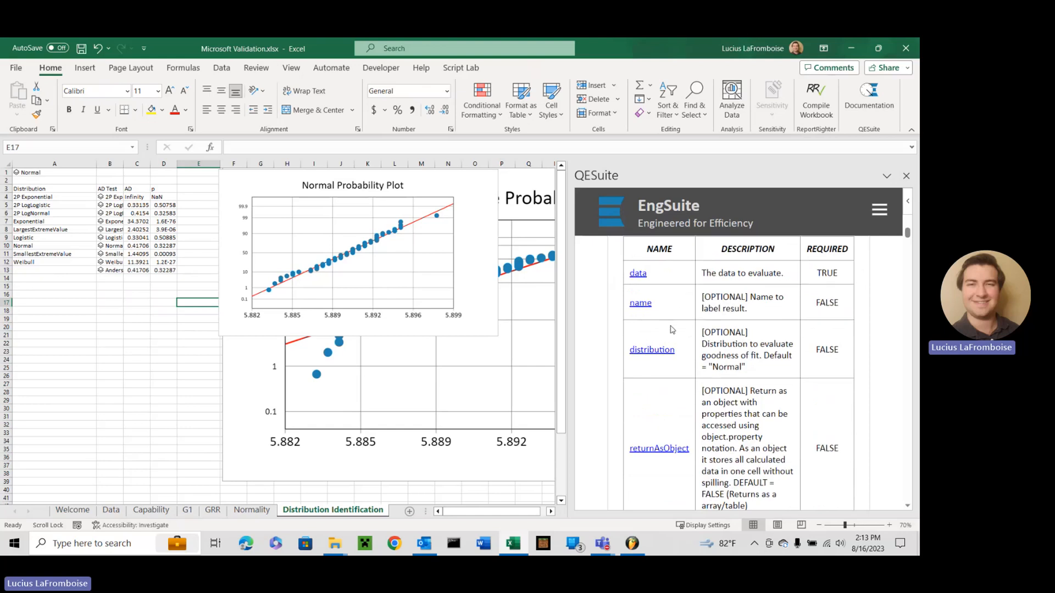
pyautogui.moveTo(410, 234)
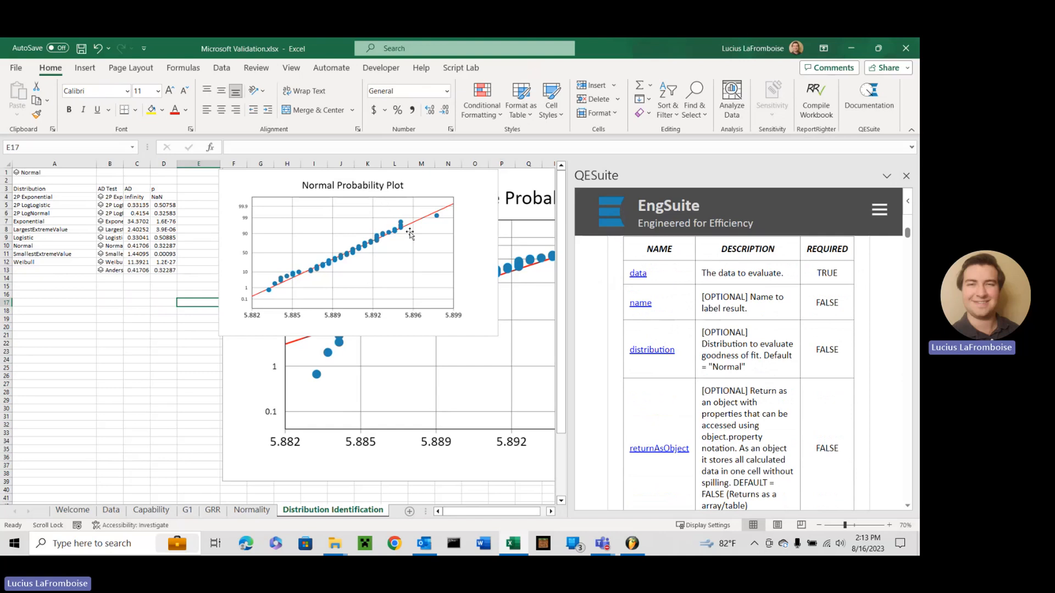
pyautogui.moveTo(334, 308)
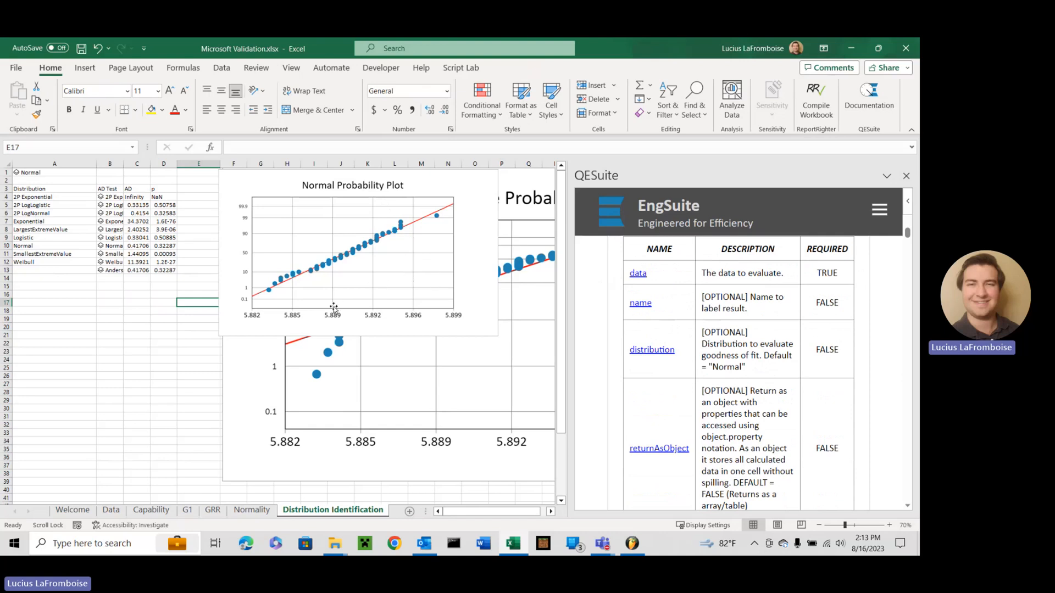
pyautogui.moveTo(423, 440)
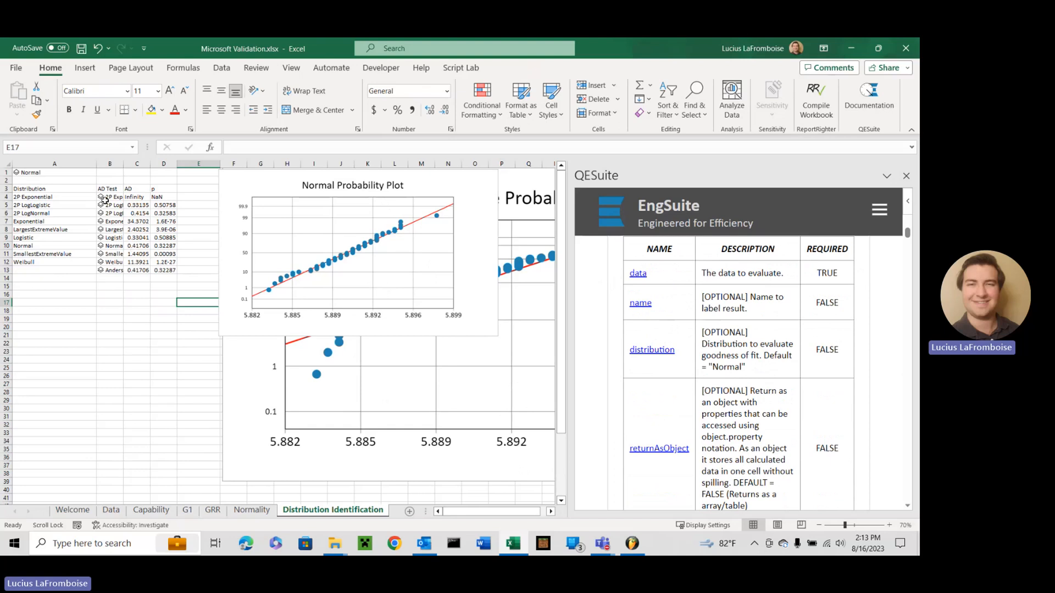
pyautogui.moveTo(277, 308)
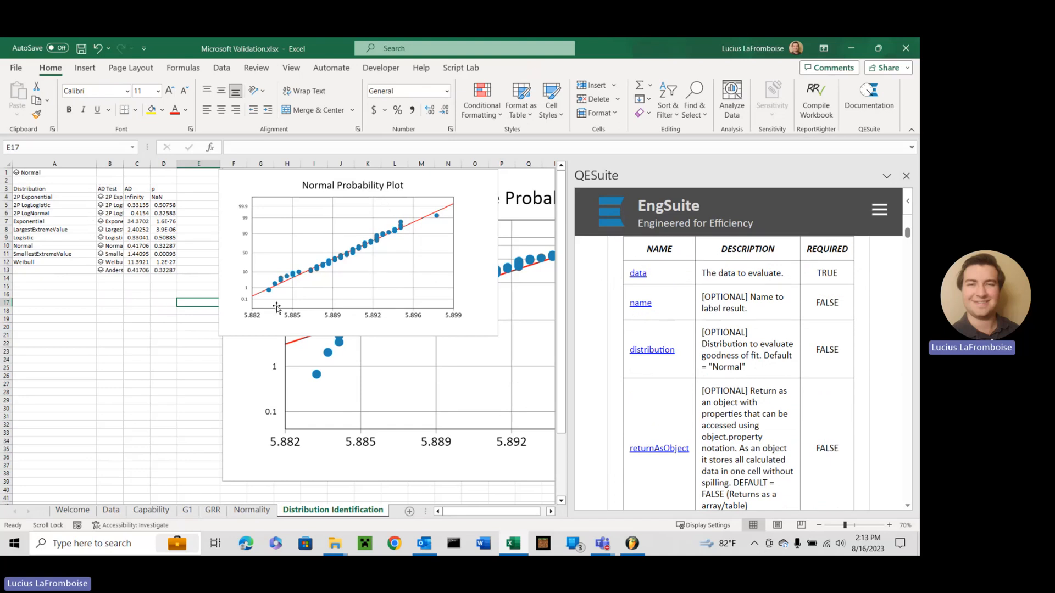
pyautogui.moveTo(417, 383)
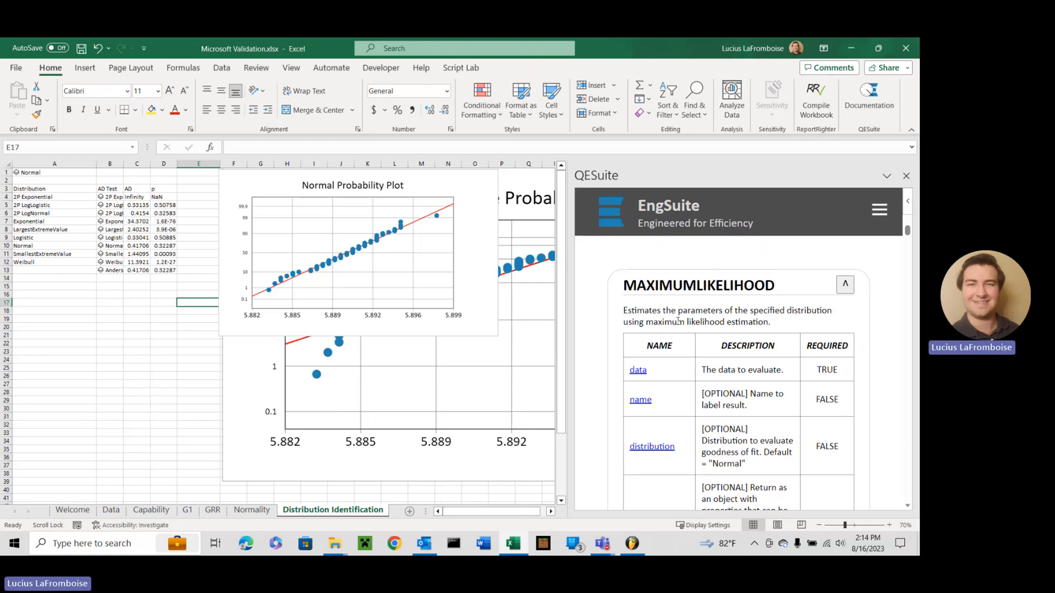
pyautogui.scroll(-3)
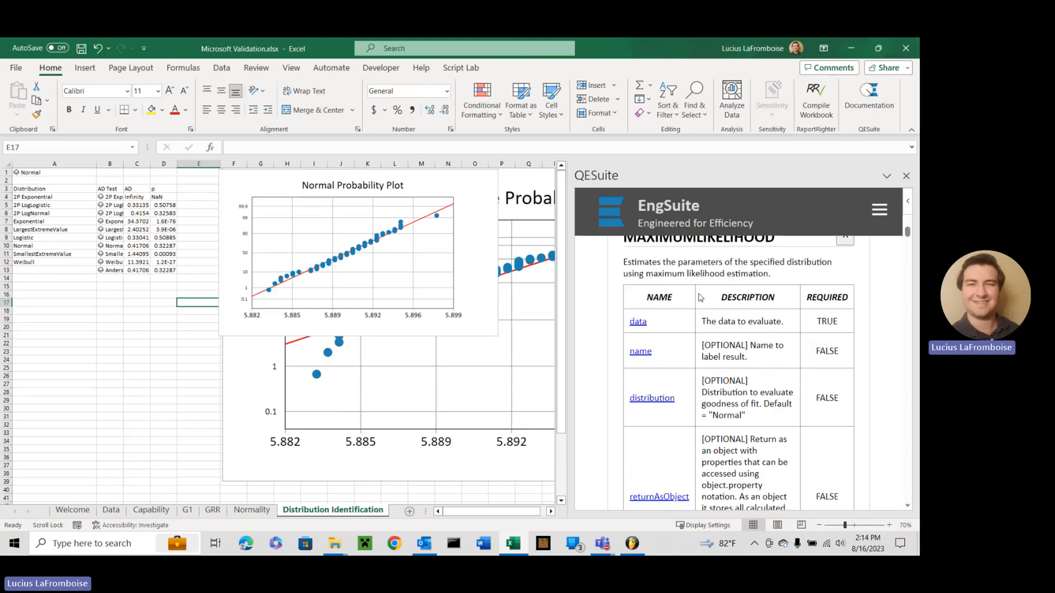
pyautogui.moveTo(767, 298)
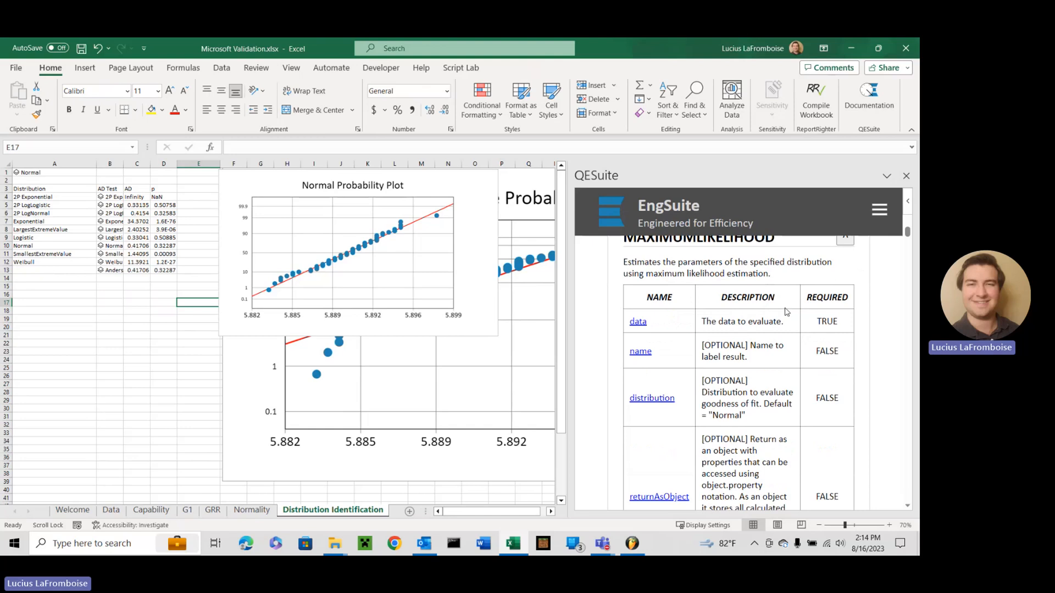
pyautogui.moveTo(753, 383)
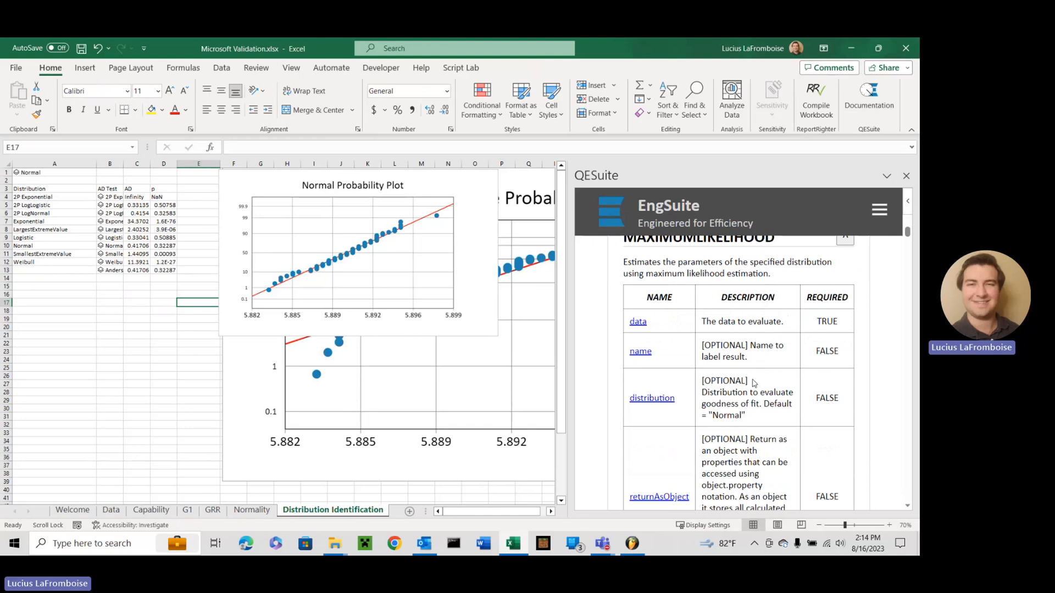
pyautogui.scroll(-3)
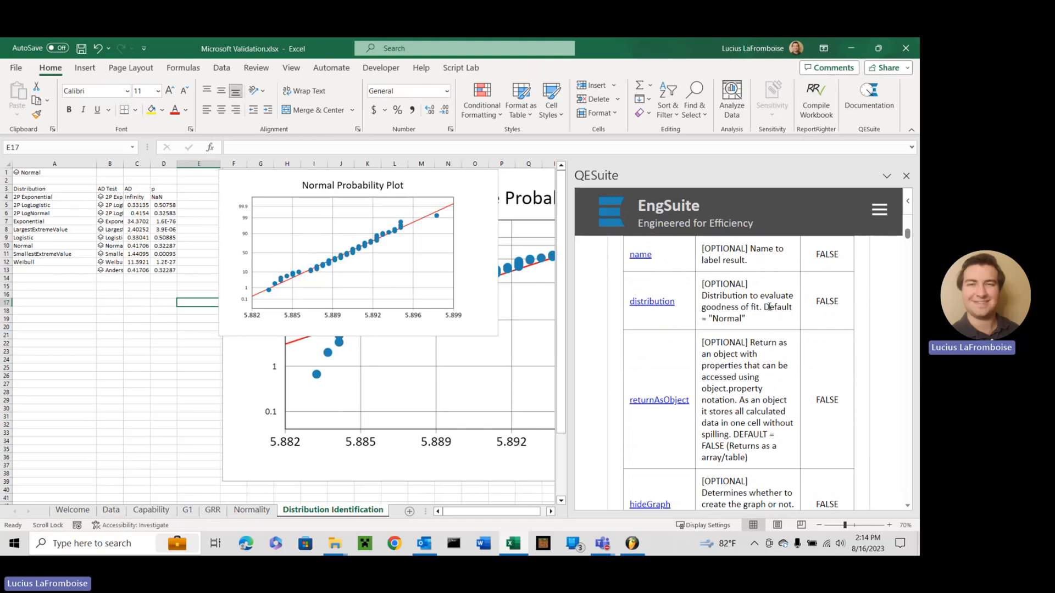
pyautogui.moveTo(792, 317)
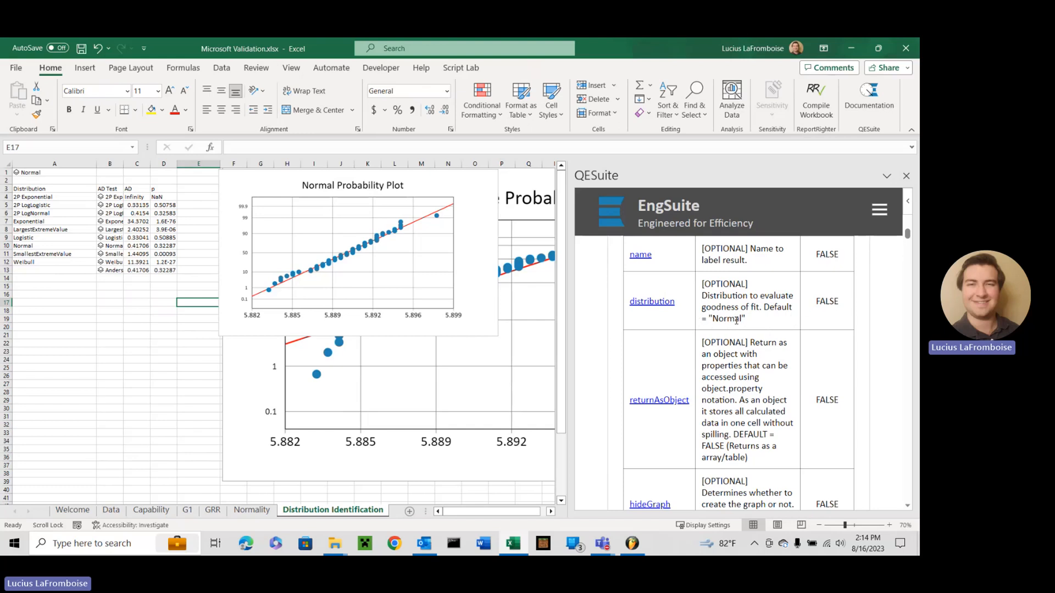
pyautogui.scroll(-3)
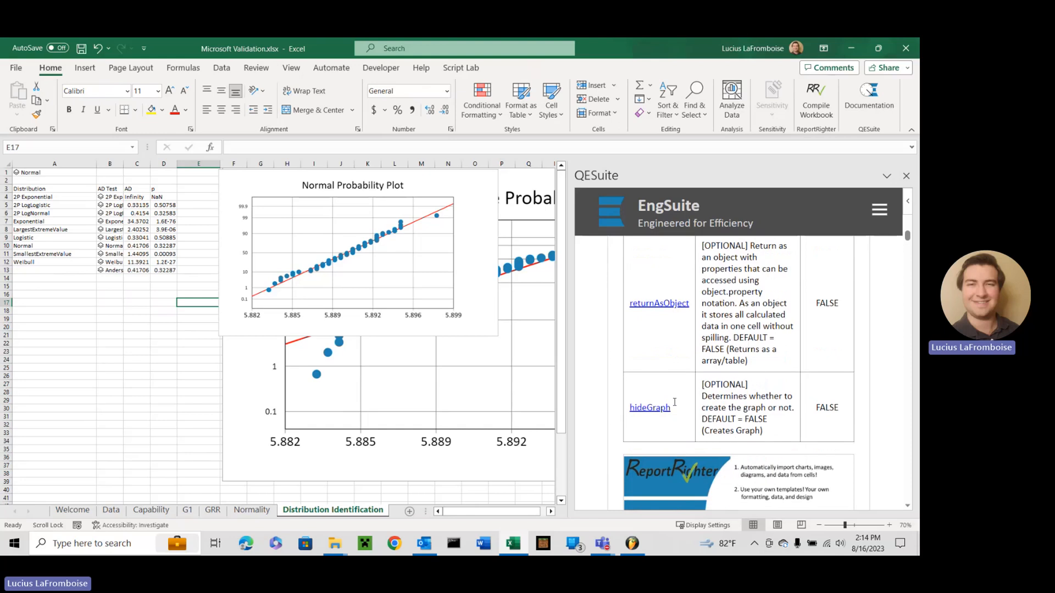
pyautogui.moveTo(487, 328)
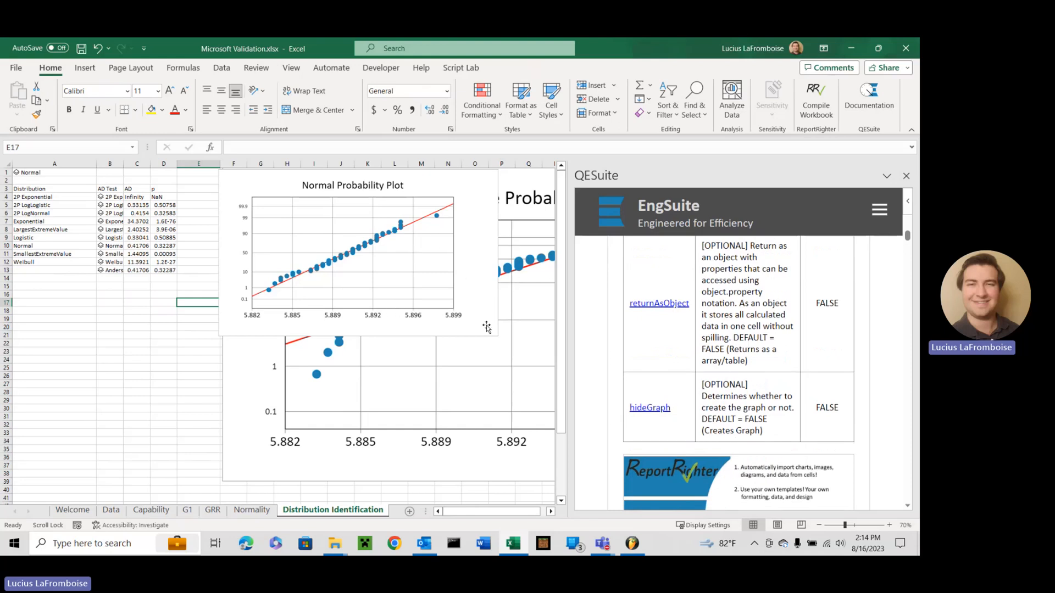
pyautogui.moveTo(330, 311)
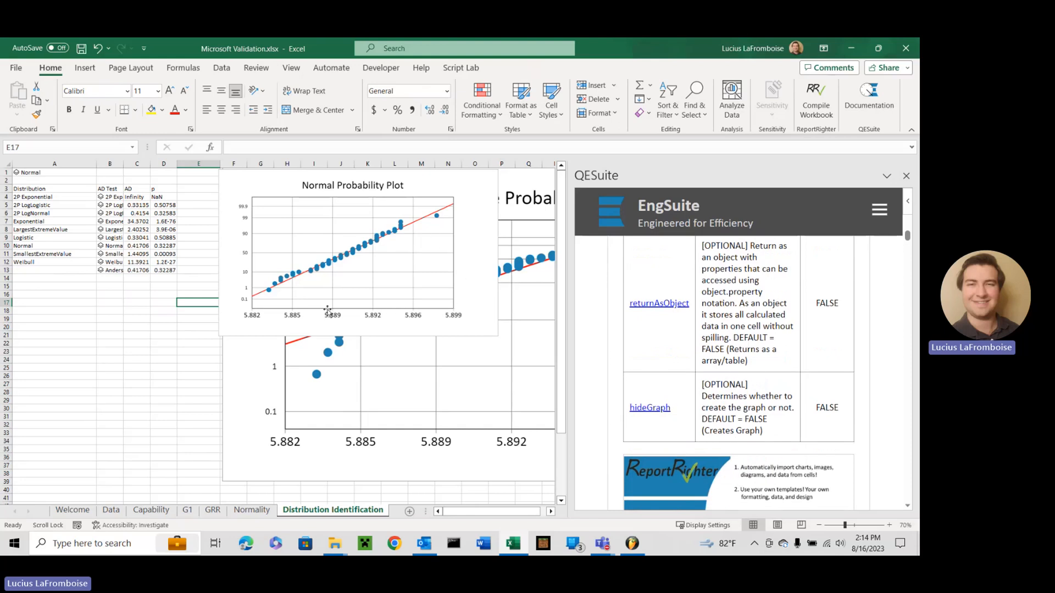
pyautogui.moveTo(338, 243)
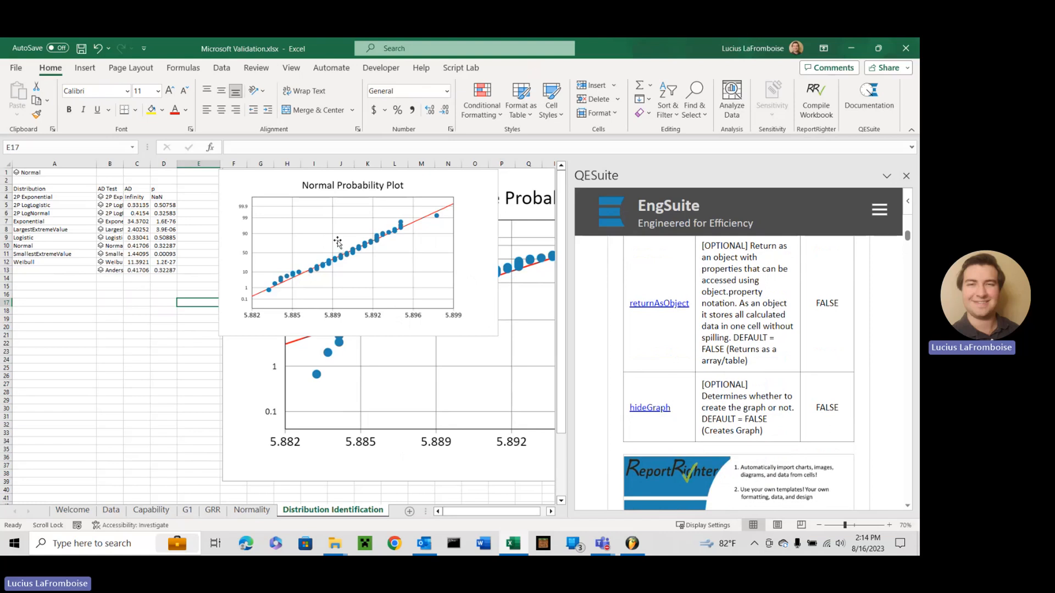
pyautogui.moveTo(374, 248)
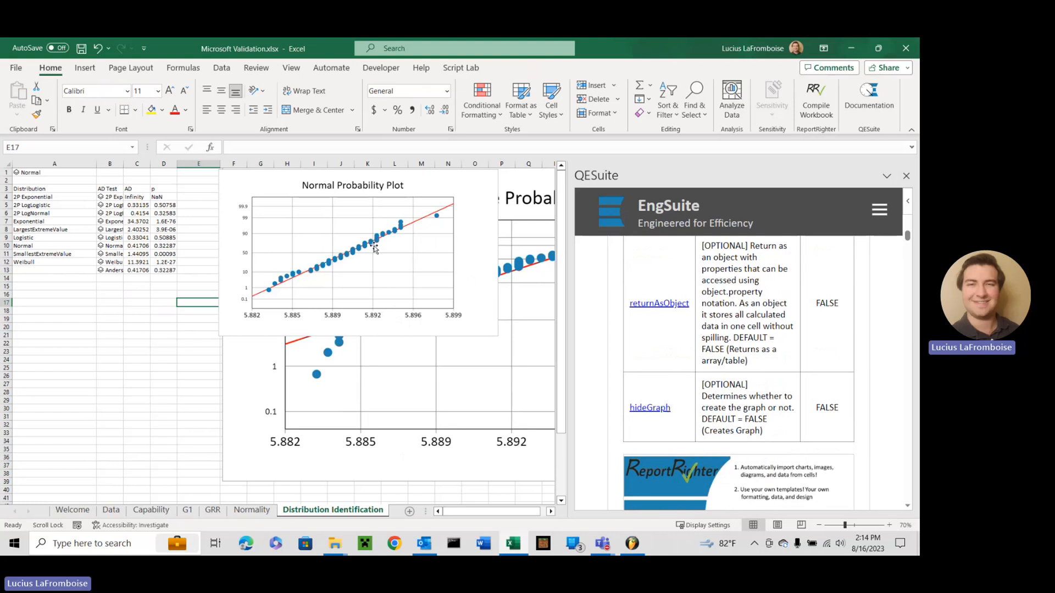
pyautogui.moveTo(402, 200)
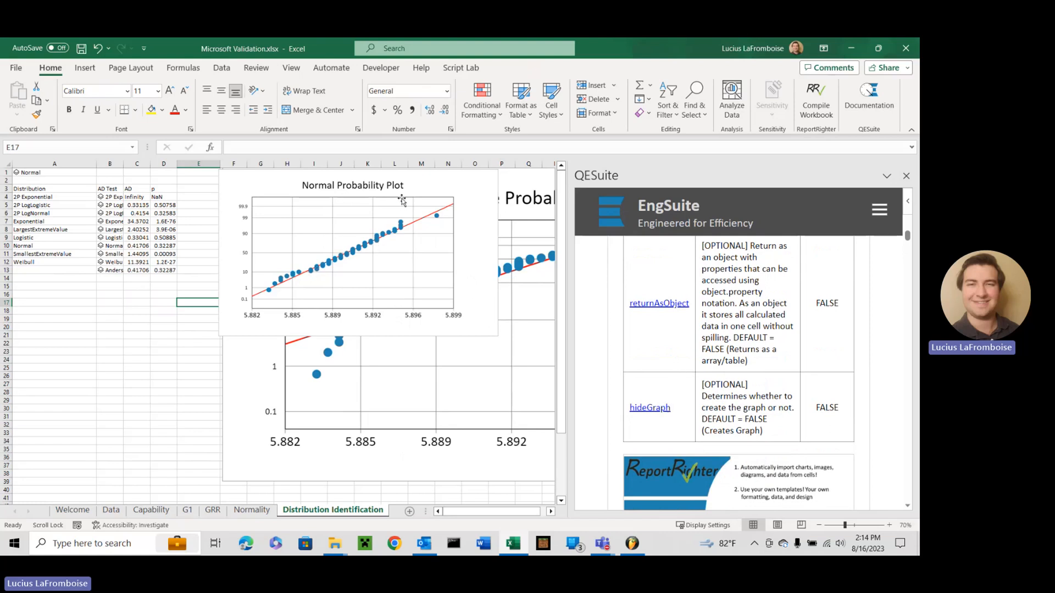
pyautogui.moveTo(375, 255)
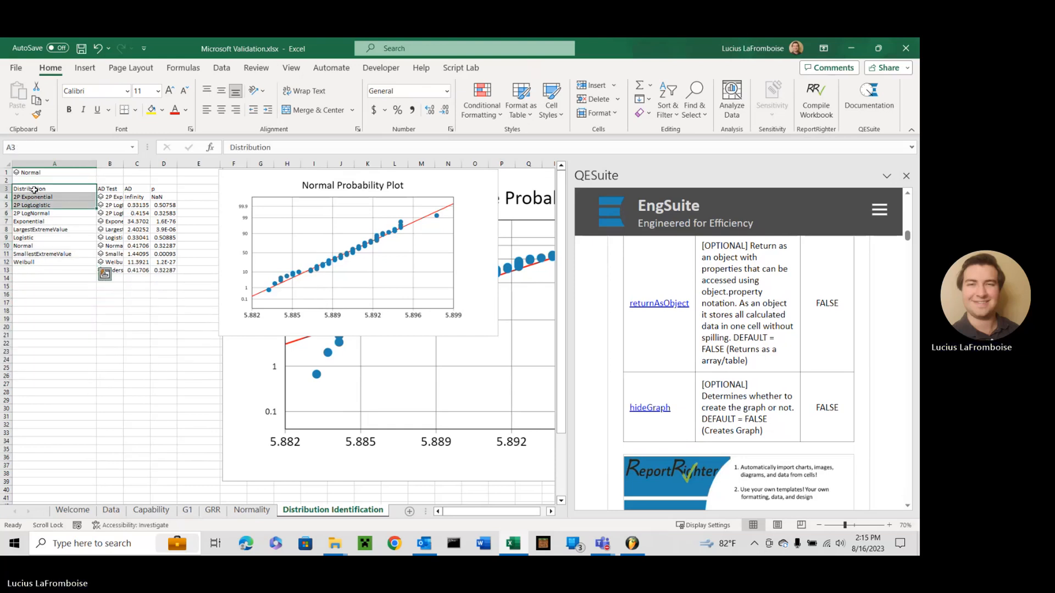
pyautogui.click(54, 197)
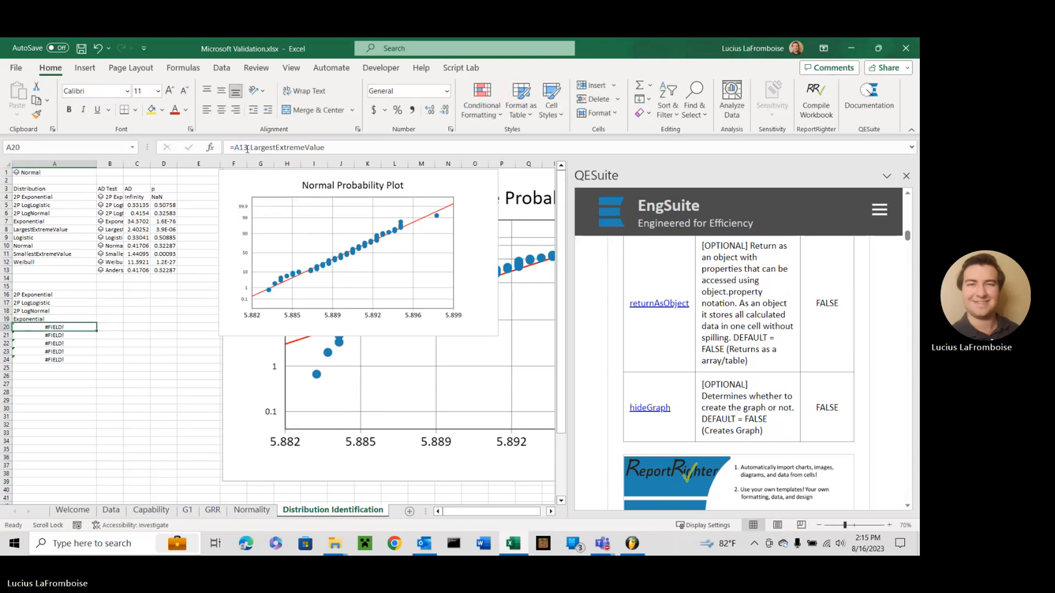
# Reduce the #FIELD! formulas in A20 and A23 to LargestExtremeValue and SmallestExtremeValue
pyautogui.click(53, 335)
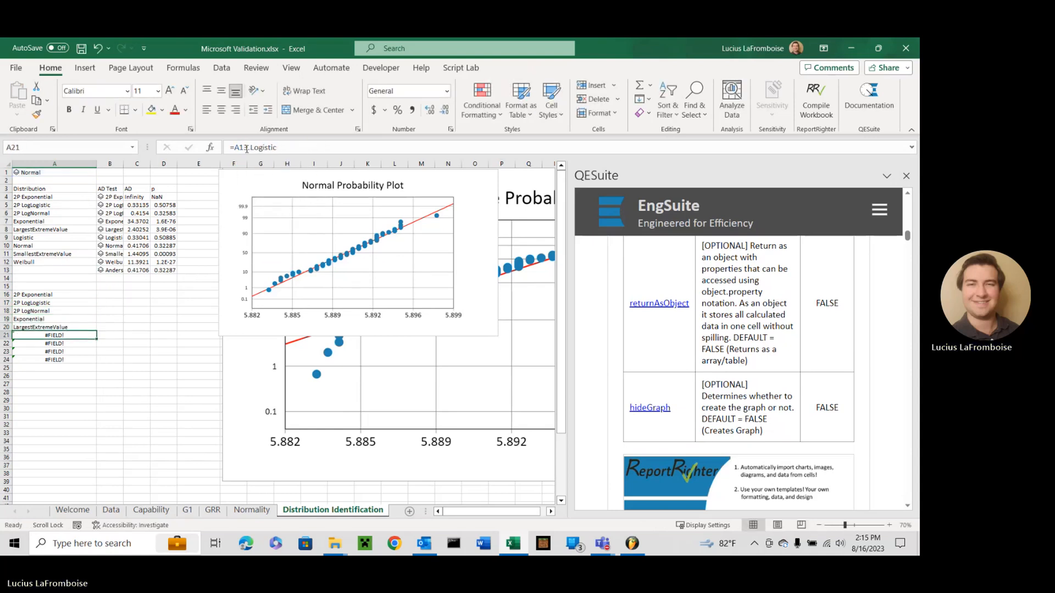
pyautogui.press('Down')
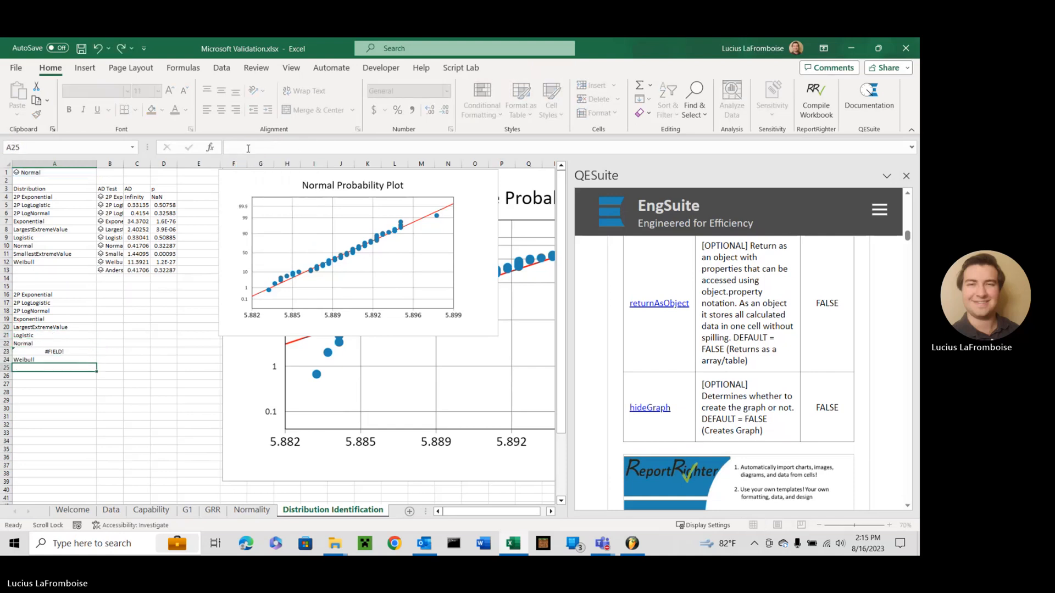
pyautogui.click(54, 351)
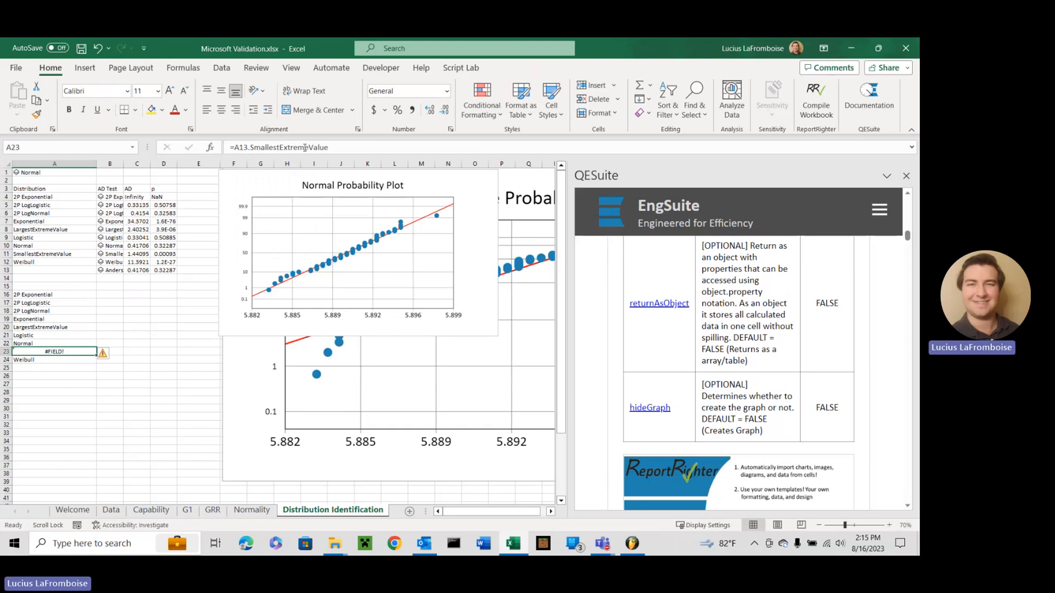
pyautogui.doubleClick(54, 351)
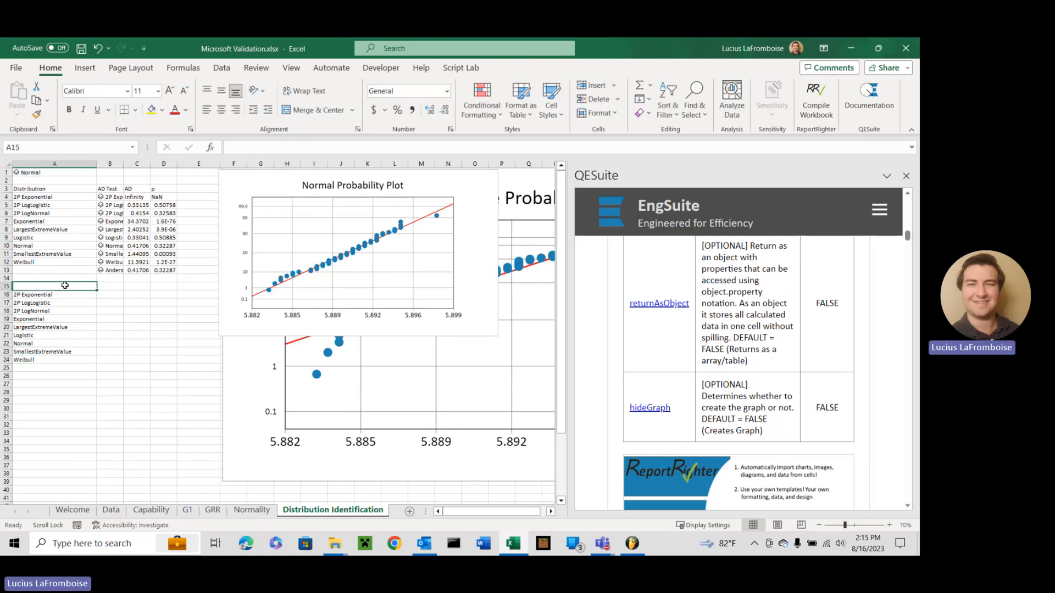
# Head the column MLE and enter =QE.MAXIMUMLIKELIHOOD on Data!$A$2:$A$76 with TRUE in B16
pyautogui.write('Disti')
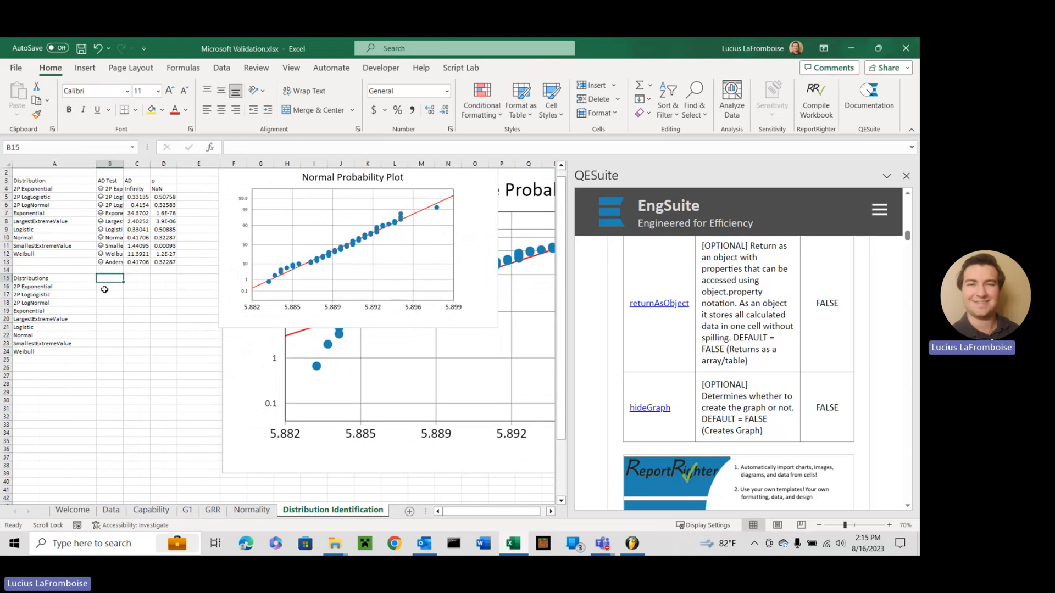
pyautogui.write('MLE')
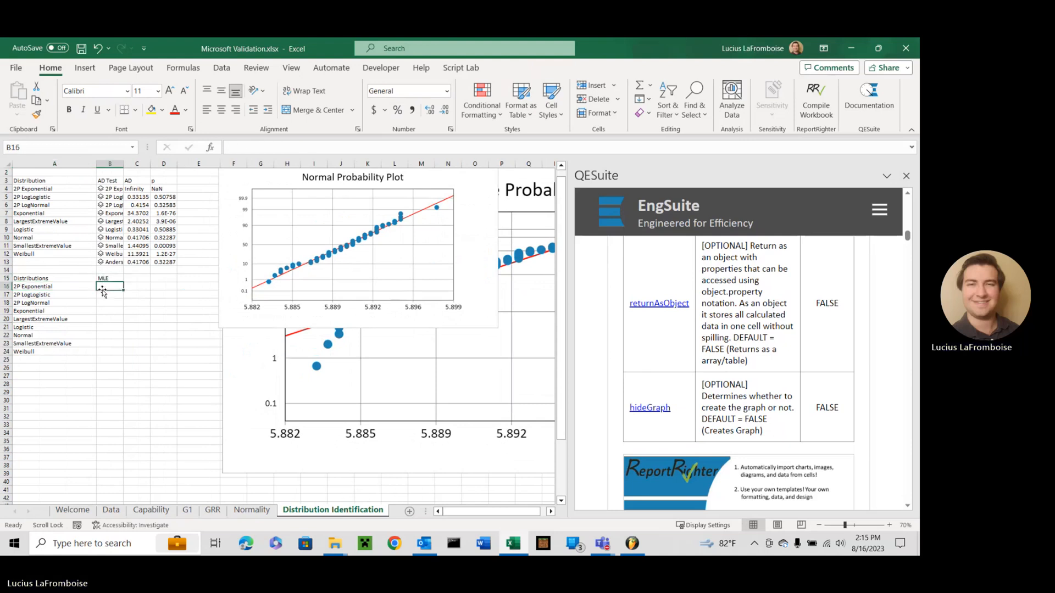
pyautogui.write('=qe')
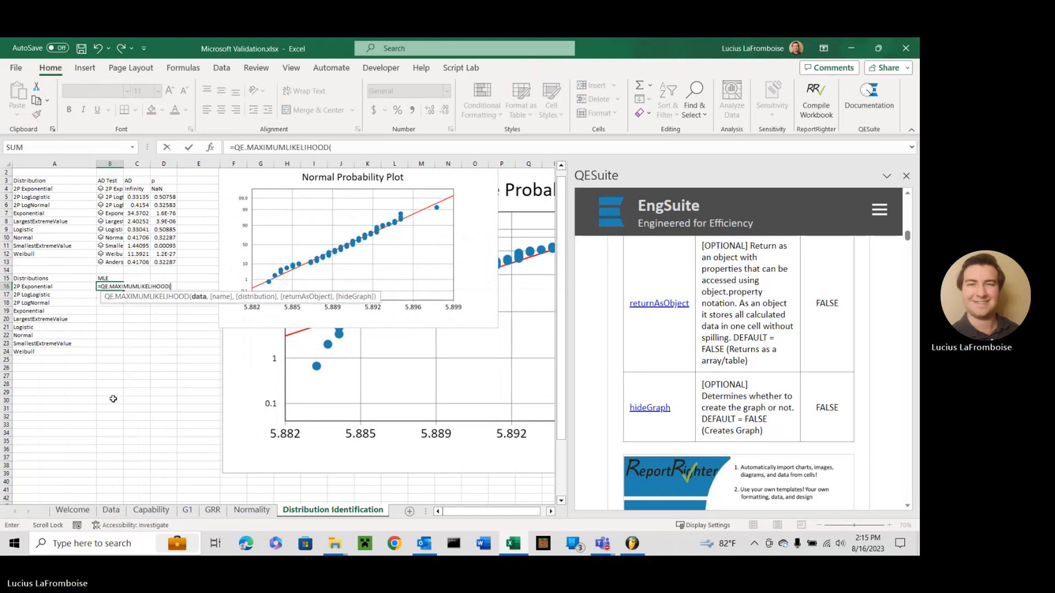
pyautogui.click(110, 509)
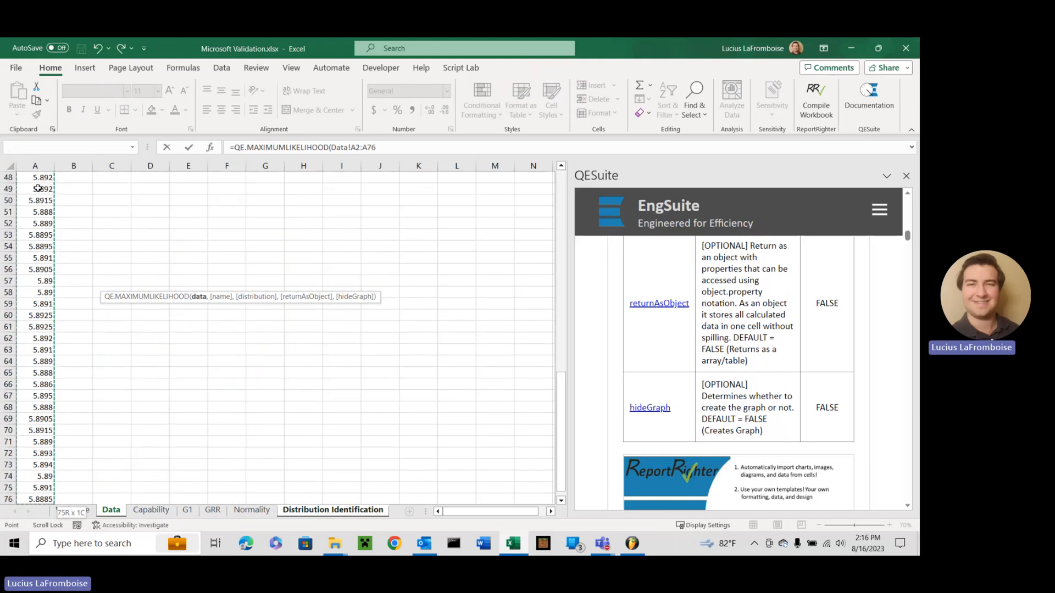
pyautogui.click(360, 147)
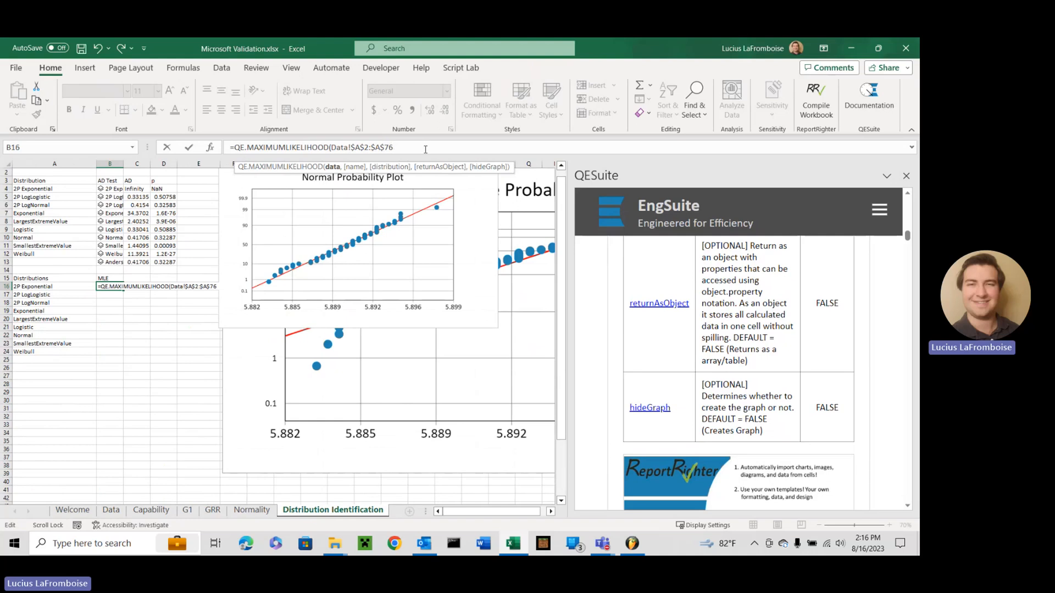
pyautogui.write(',')
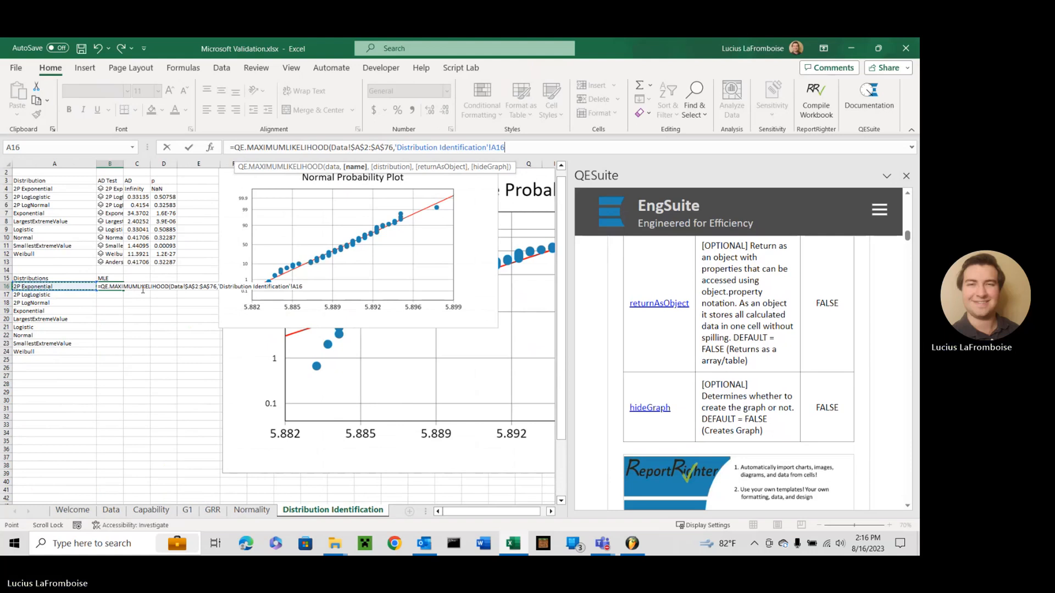
pyautogui.write(',')
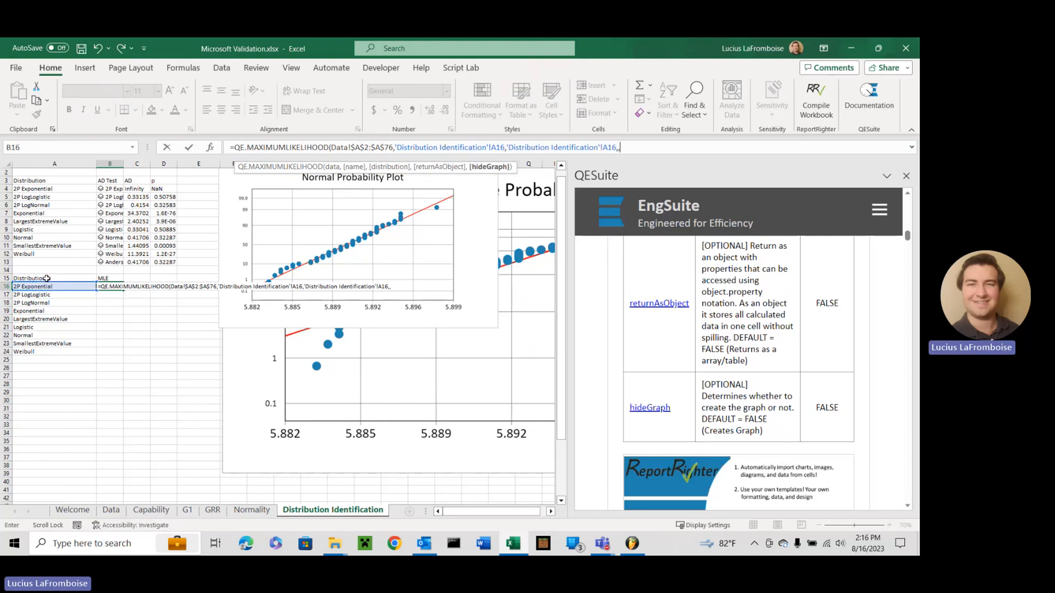
pyautogui.write('true')
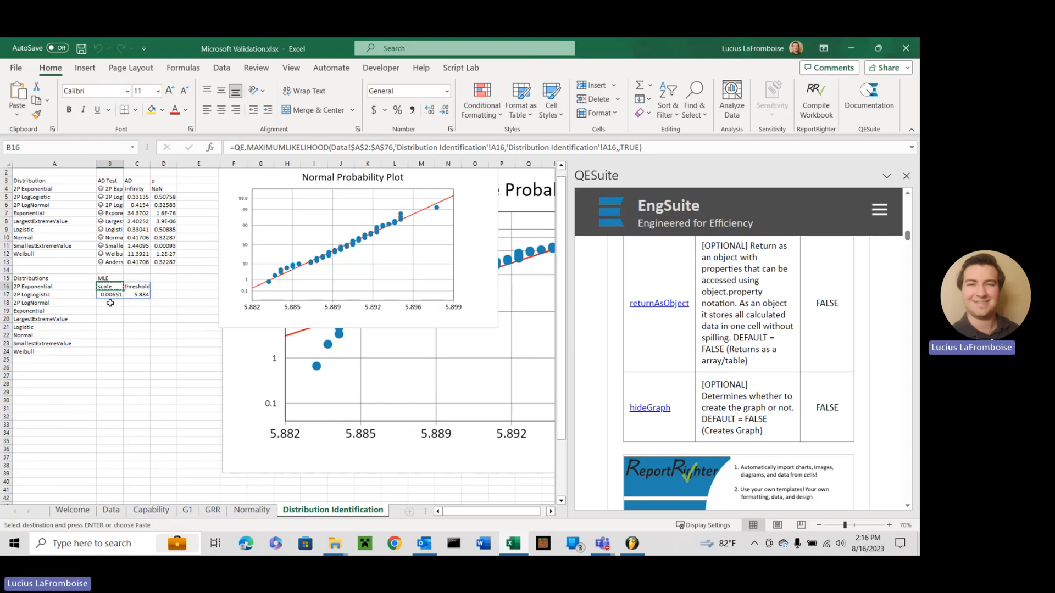
# Add TRUE for hideGraph to the B16 formula and fill it down to B24
pyautogui.click(110, 303)
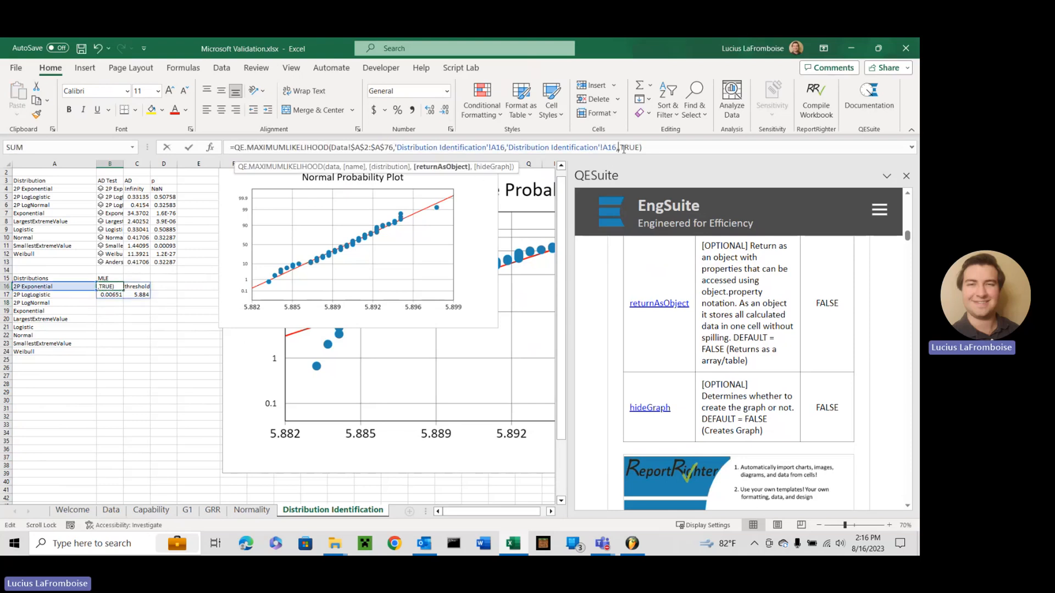
pyautogui.write(',TRUE')
pyautogui.press('Enter')
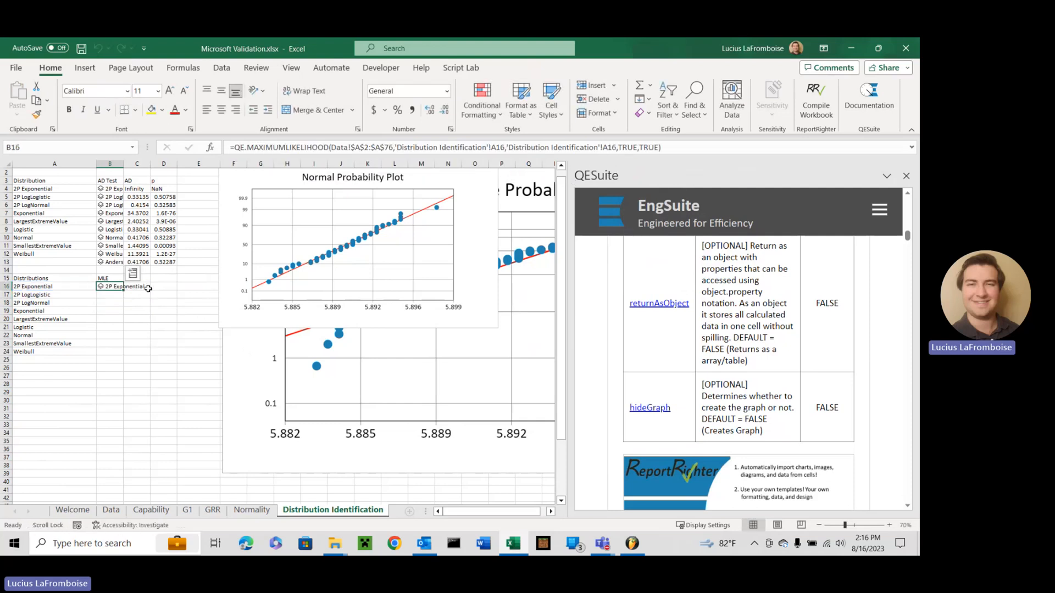
pyautogui.moveTo(133, 286); pyautogui.dragTo(133, 351)
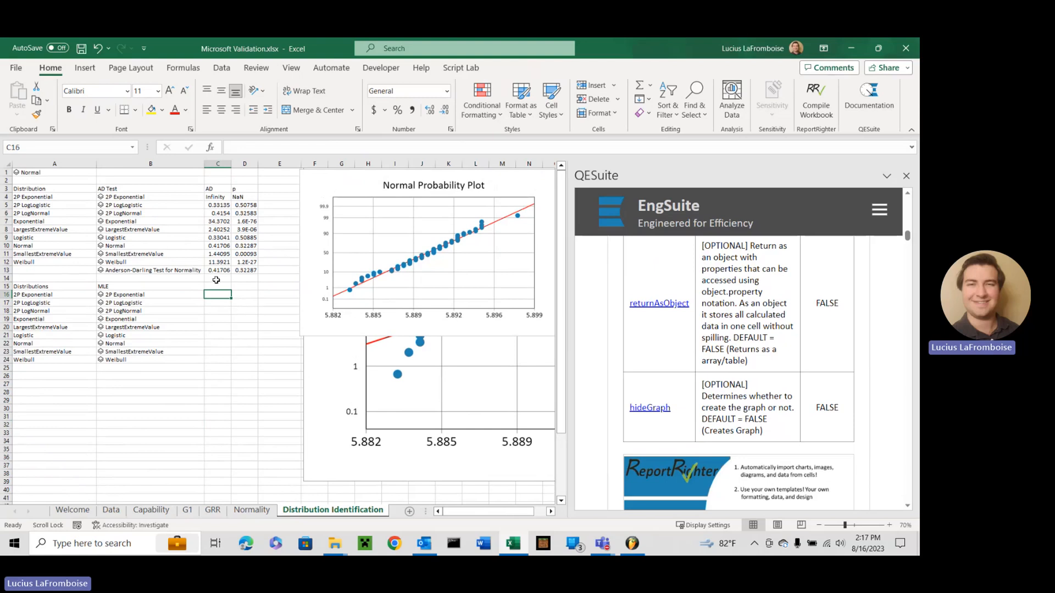
# Add Location, Scale, Shape, Threshold headers, move the plot aside, and enter =B16.location in C16
pyautogui.write('Location')
pyautogui.click(315, 286)
pyautogui.write('Thres')
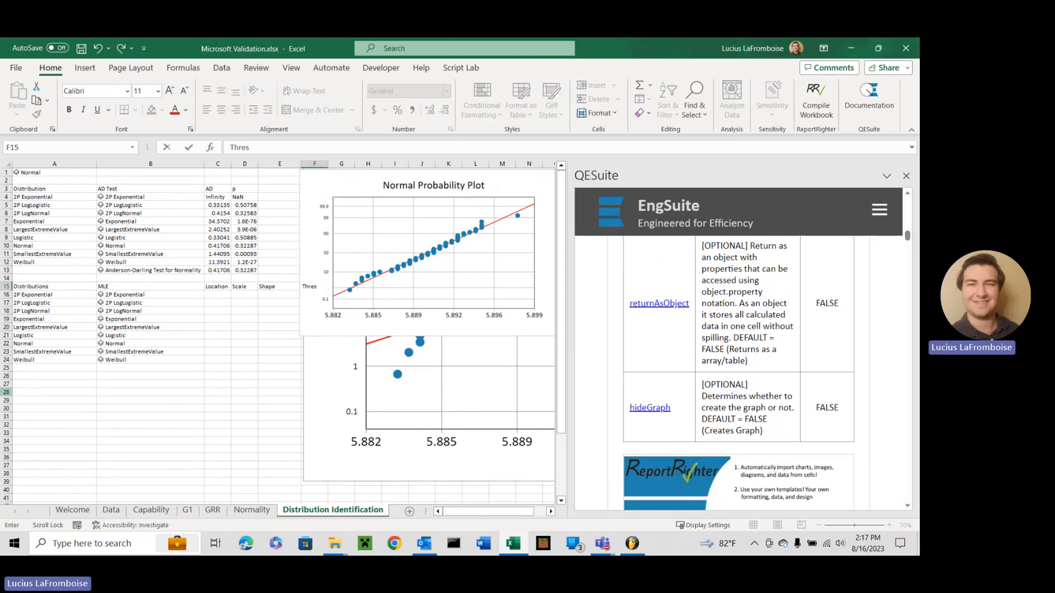
pyautogui.click(217, 294)
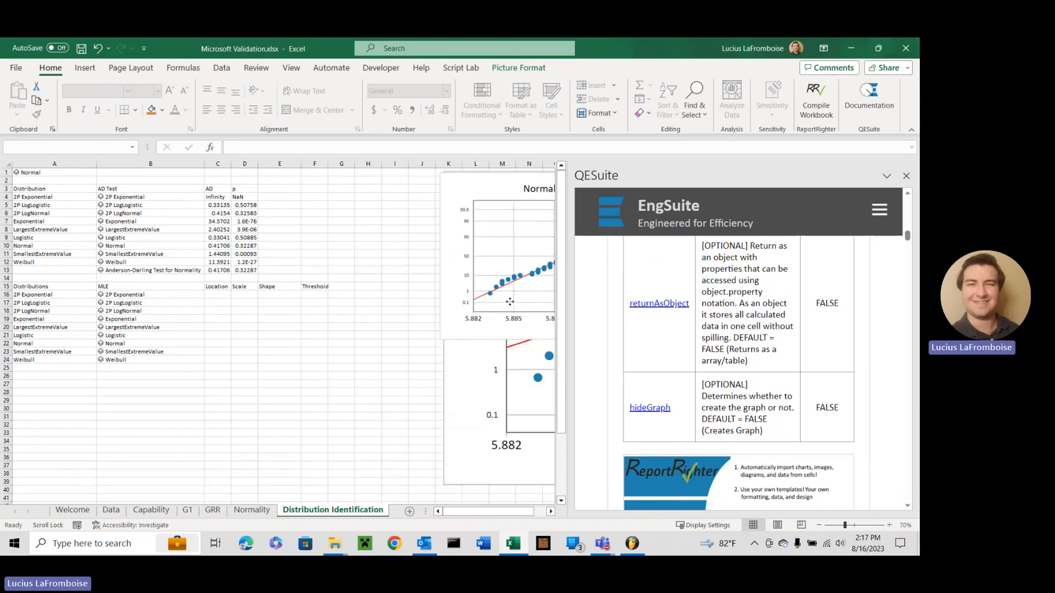
pyautogui.click(217, 294)
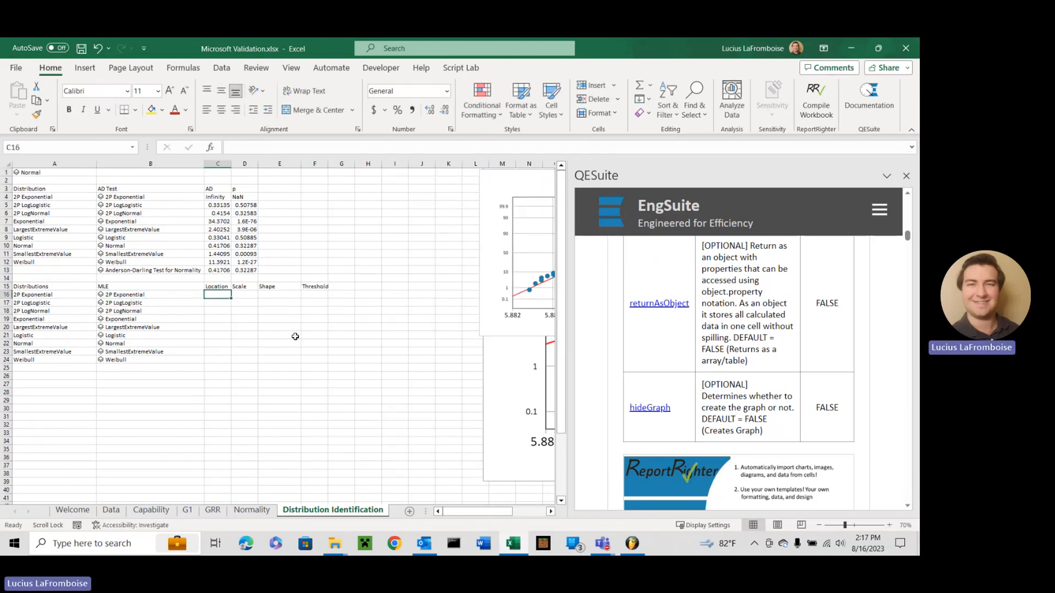
pyautogui.write('=')
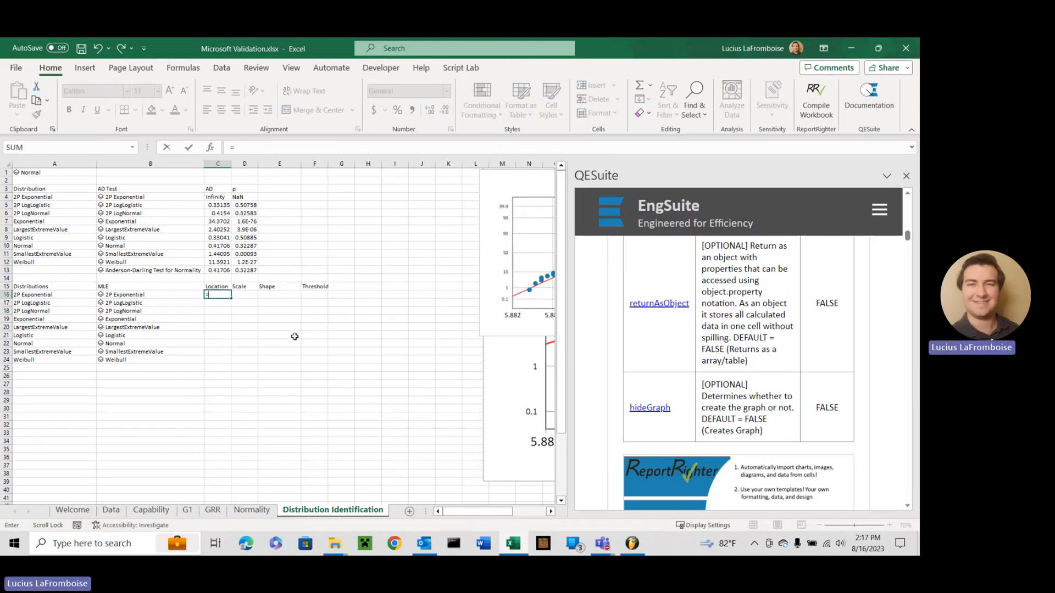
pyautogui.write('=B16')
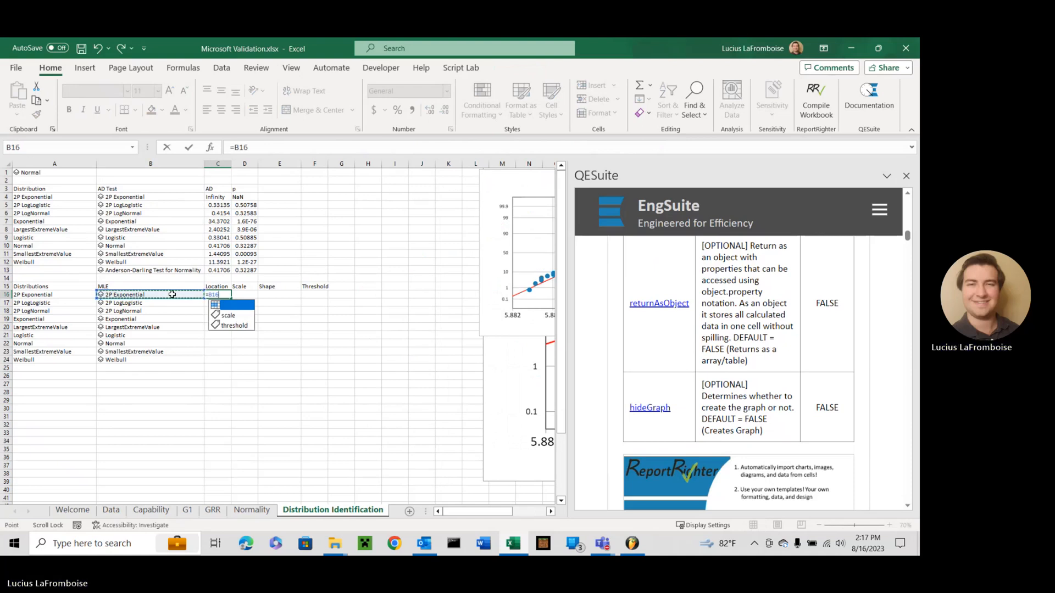
pyautogui.write('.locatri')
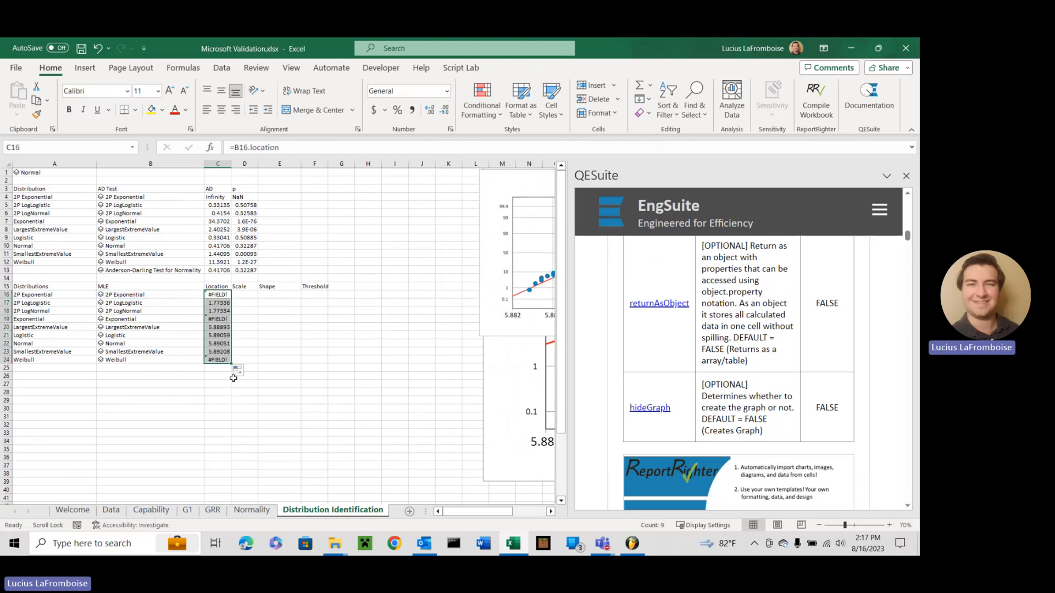
# Change C16 to =IF(ISERROR(B16.location),"",B16.location) and fill it down to C24
pyautogui.click(244, 294)
pyautogui.write('IF(')
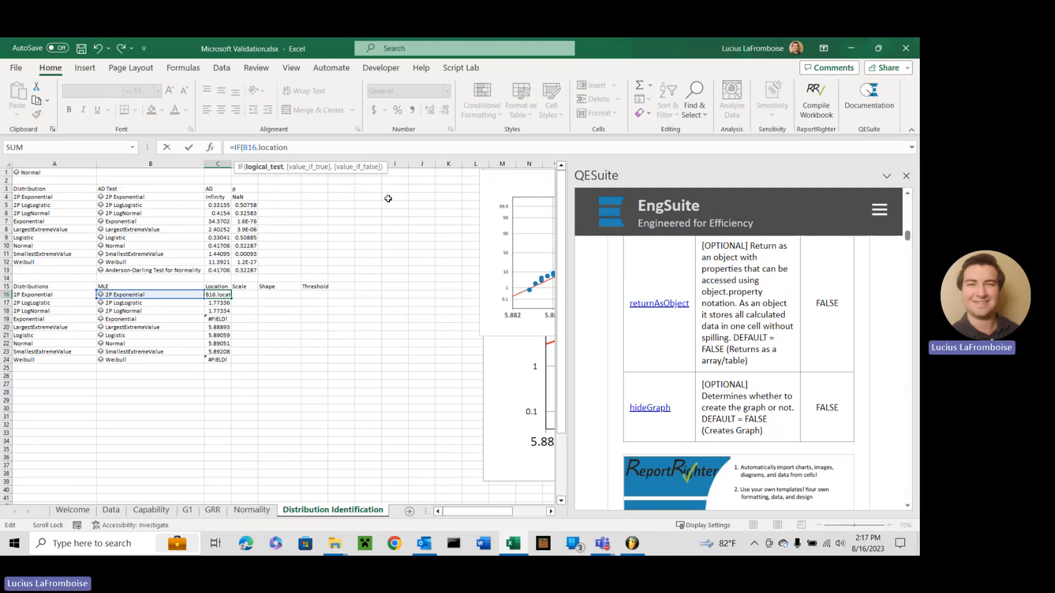
pyautogui.write('ISERROR')
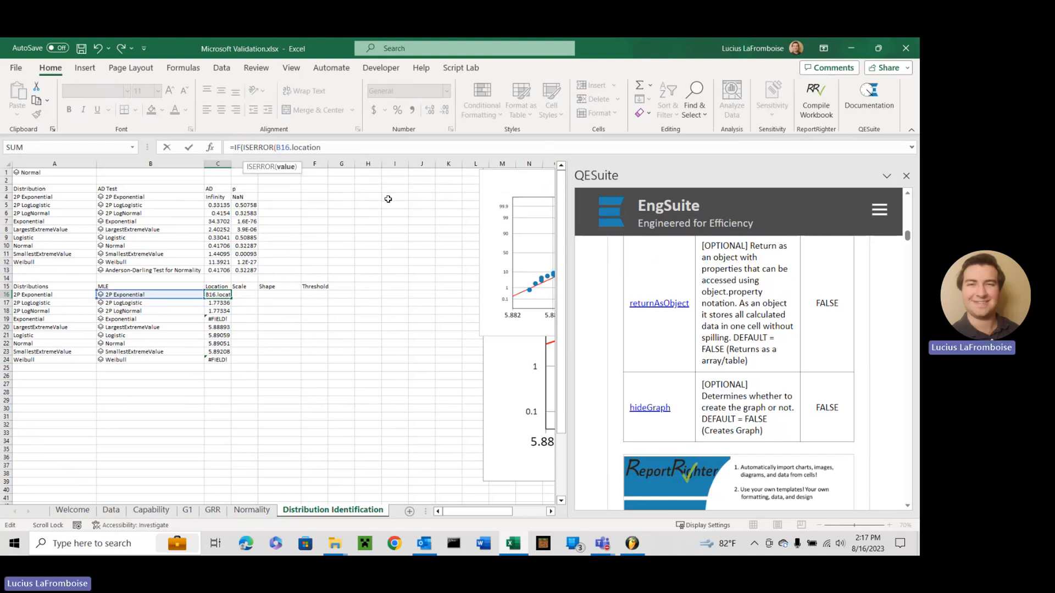
pyautogui.write('),')
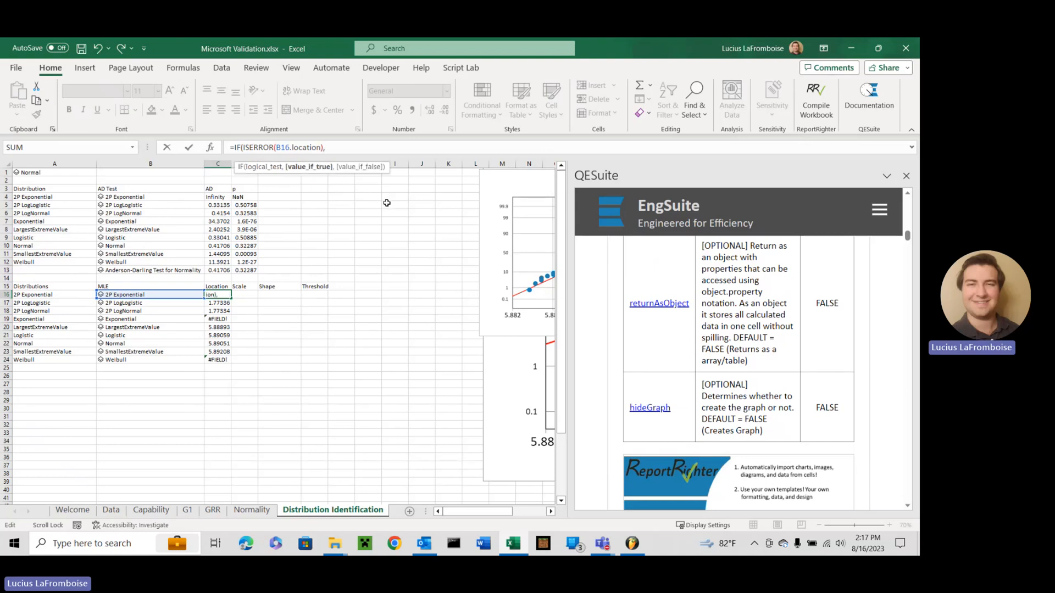
pyautogui.write('""')
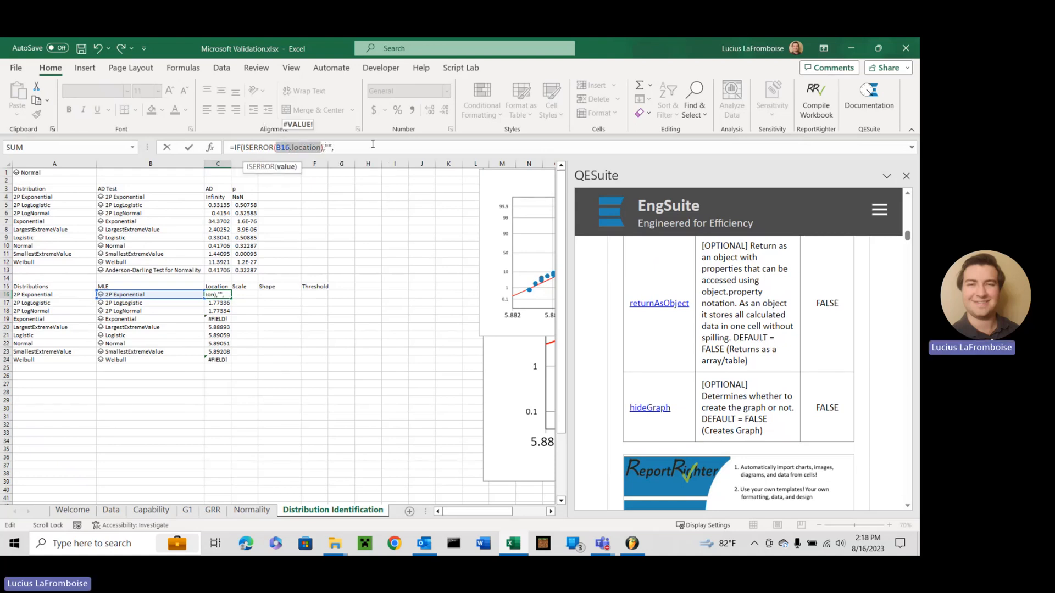
pyautogui.write(',B16.location)')
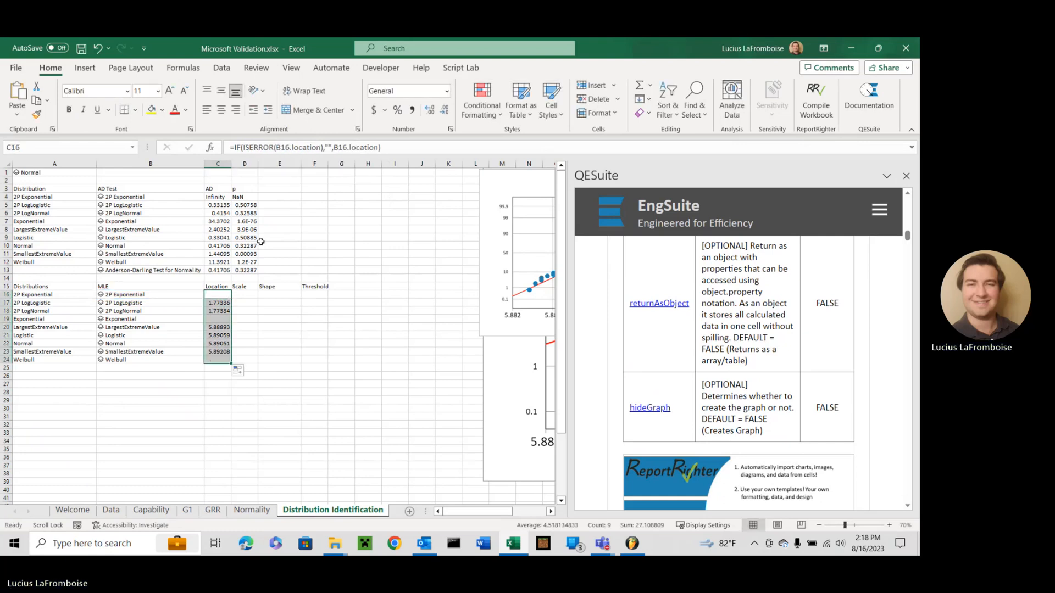
# Reuse C16's error-checked formula in D16 for scale and F16 for threshold
pyautogui.click(244, 302)
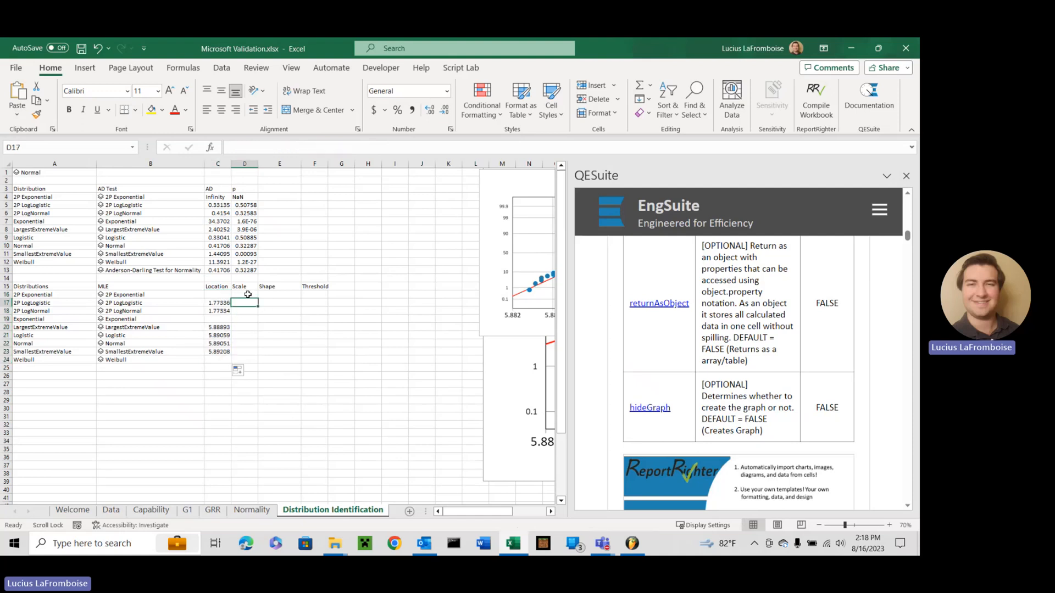
pyautogui.click(217, 294)
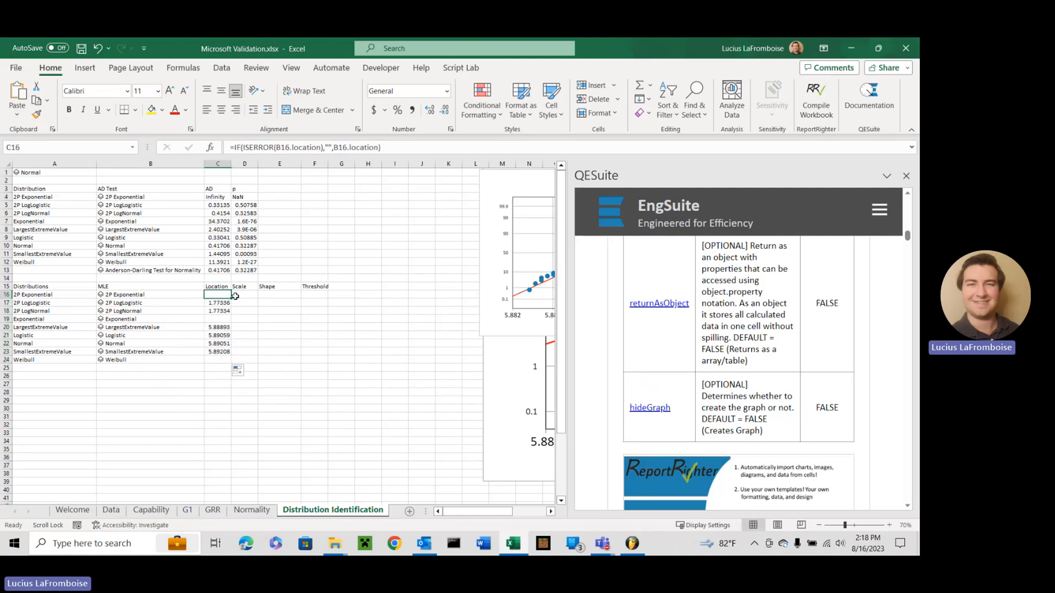
pyautogui.moveTo(404, 152)
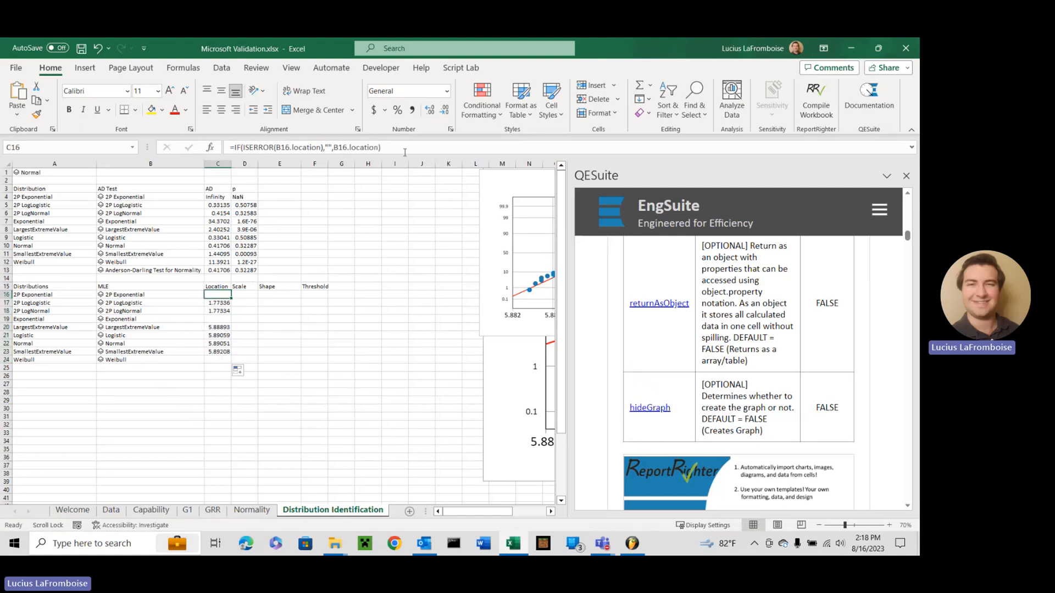
pyautogui.moveTo(274, 304)
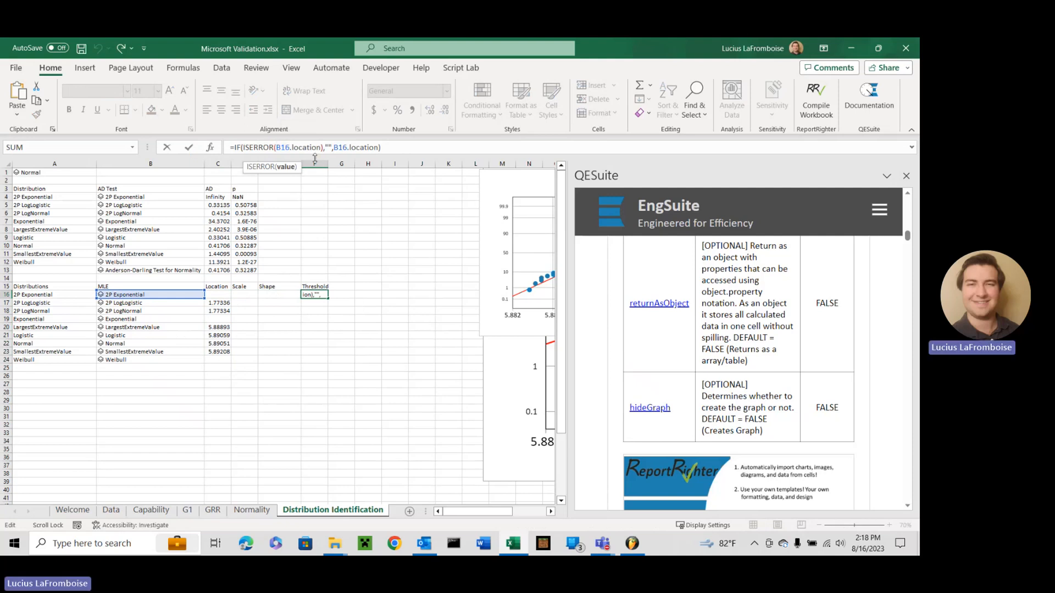
pyautogui.write('threshold')
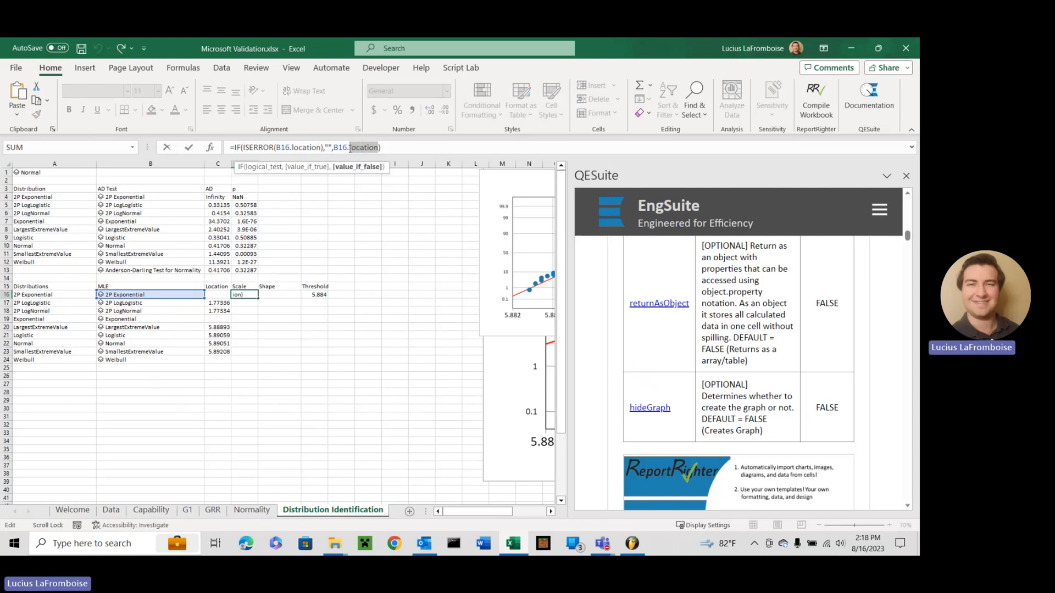
pyautogui.write('scale')
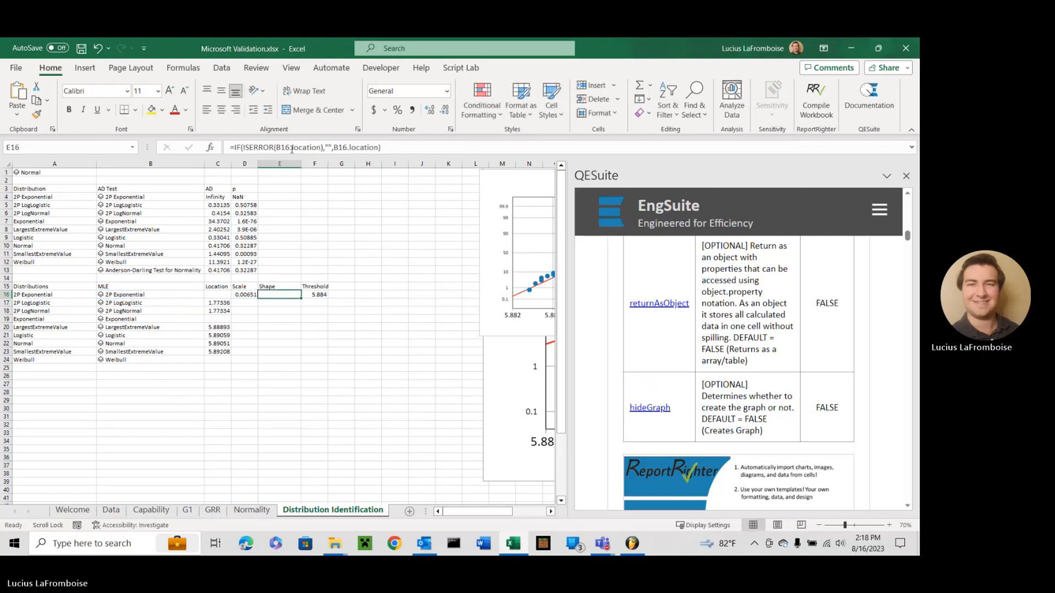
# Add the shape lookup in E16, then fill C16:F16 down to row 24
pyautogui.doubleClick(279, 294)
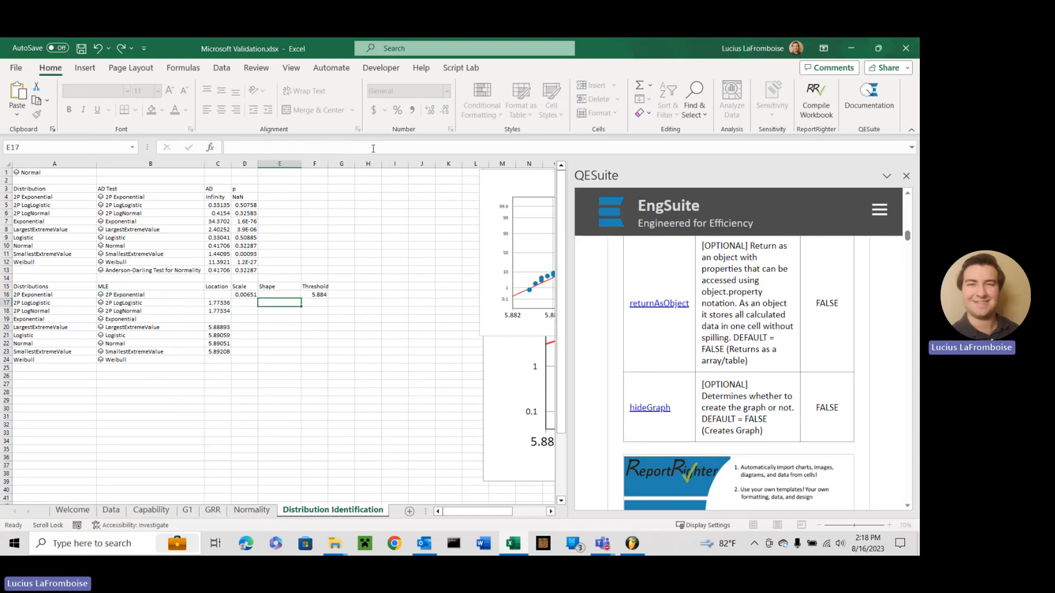
pyautogui.moveTo(218, 294); pyautogui.dragTo(315, 294)
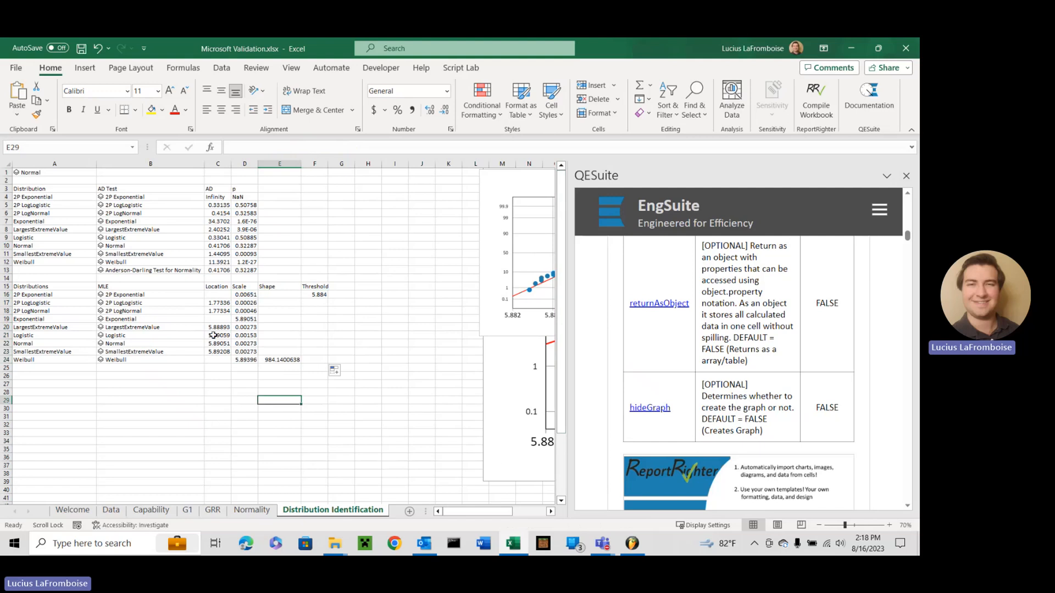
pyautogui.moveTo(341, 326)
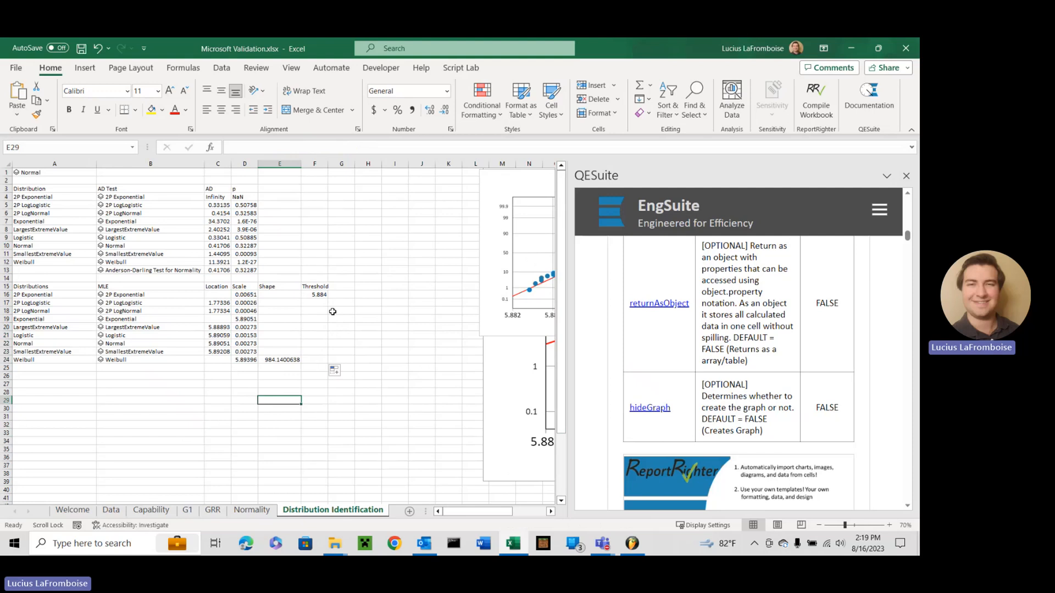
pyautogui.moveTo(608, 419)
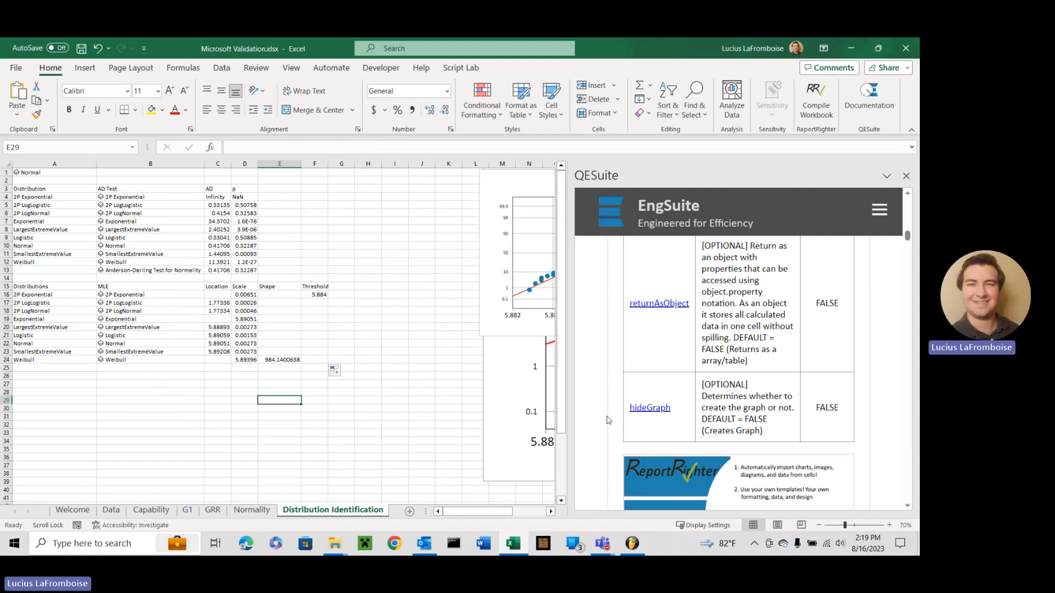